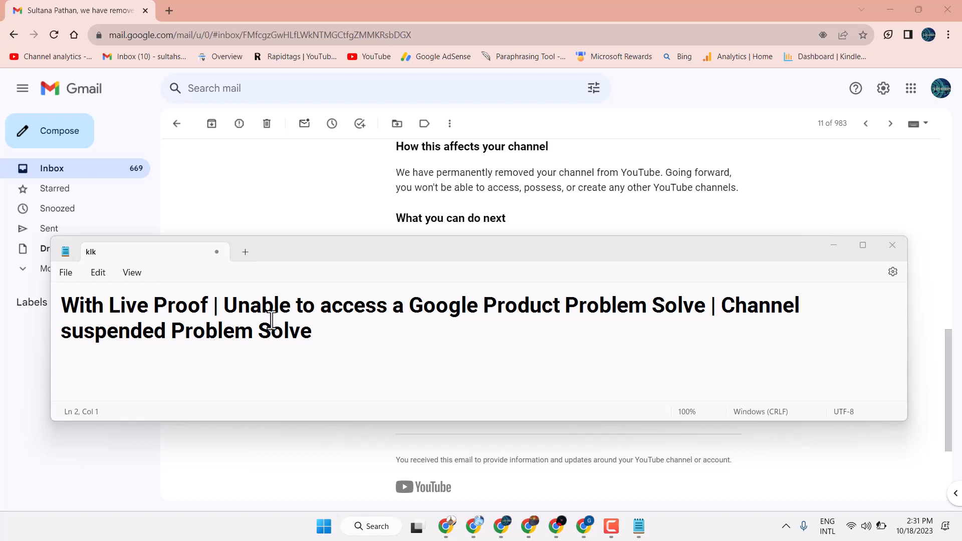
mouse_move(506, 312)
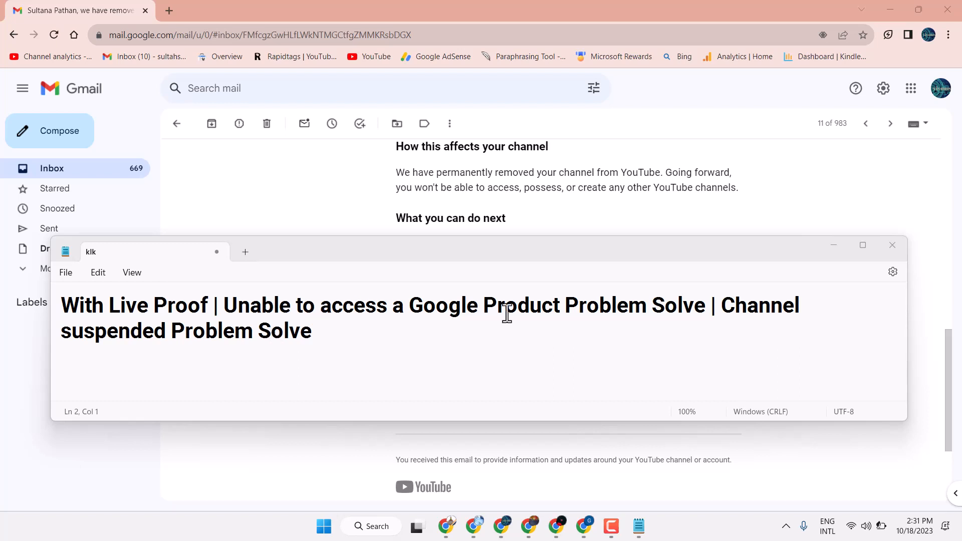
mouse_move(813, 271)
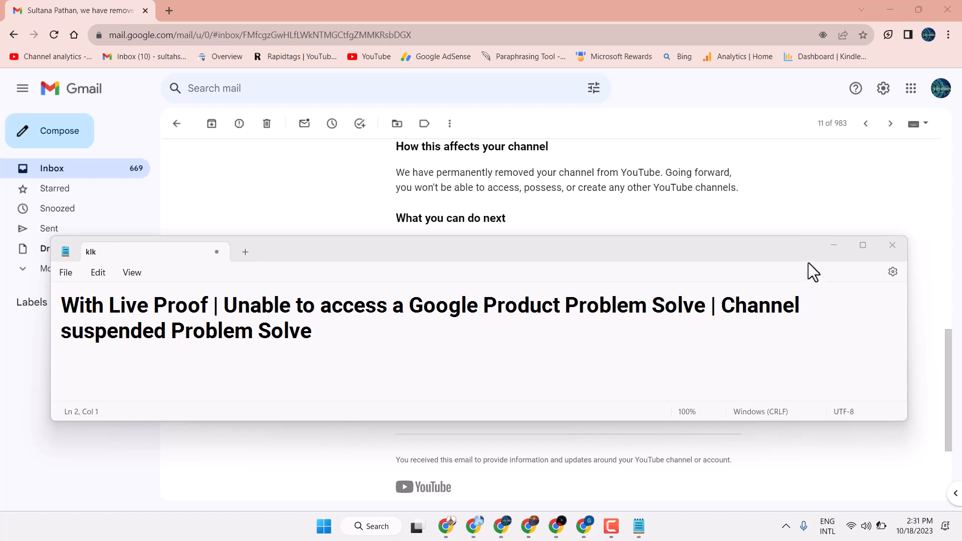
mouse_move(833, 251)
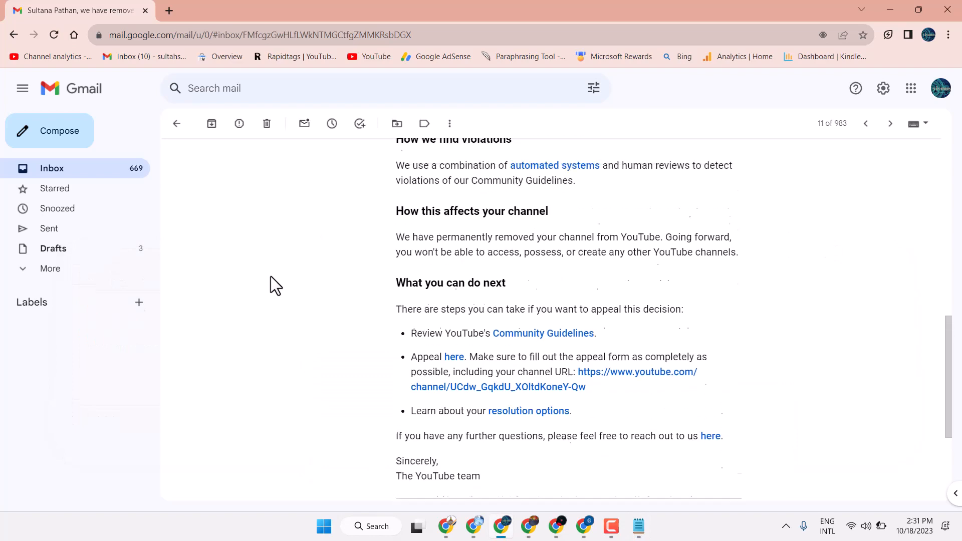
scroll("up", 3)
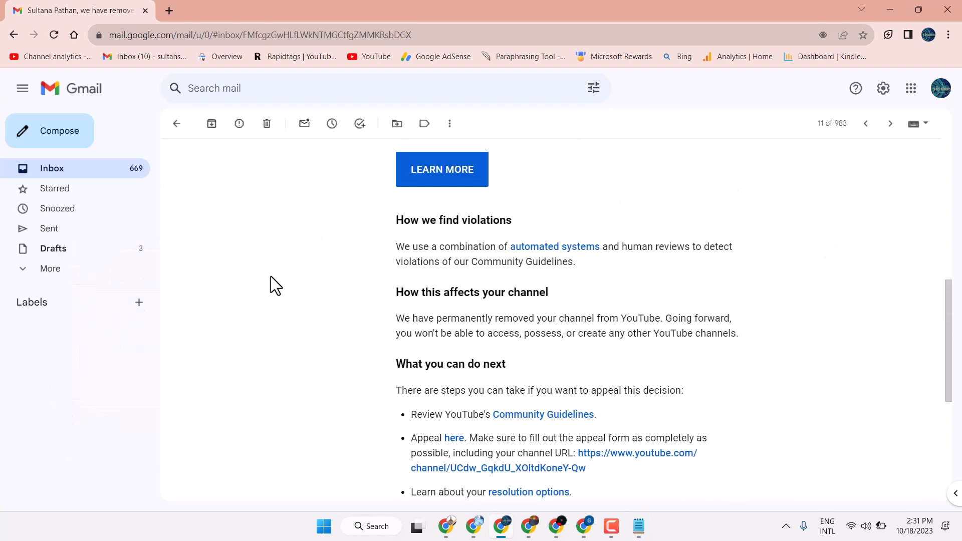
scroll("up", 3)
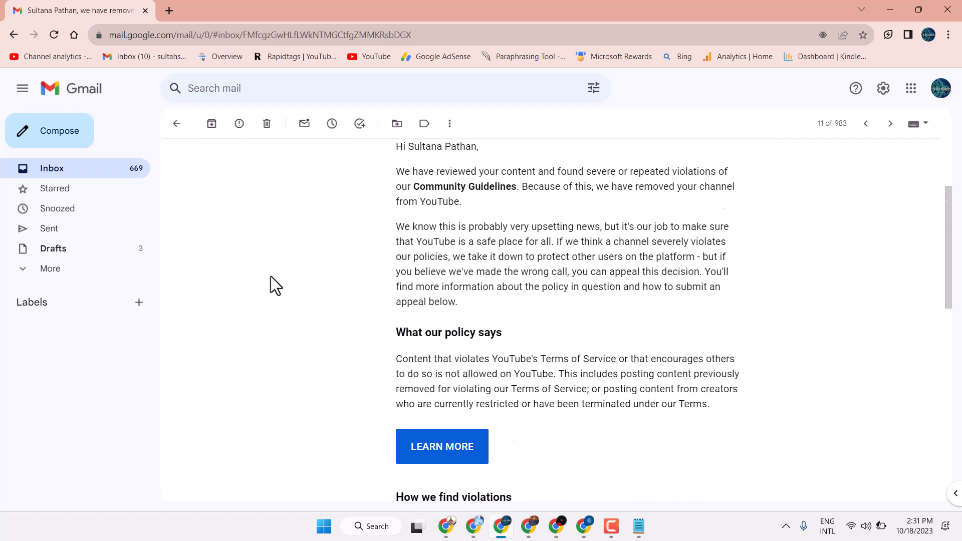
scroll("up", 3)
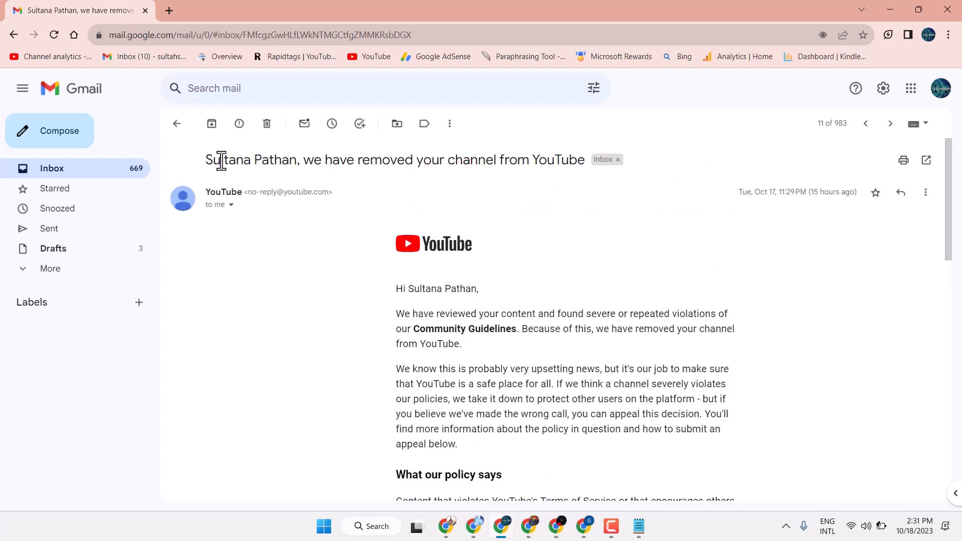
mouse_move(785, 211)
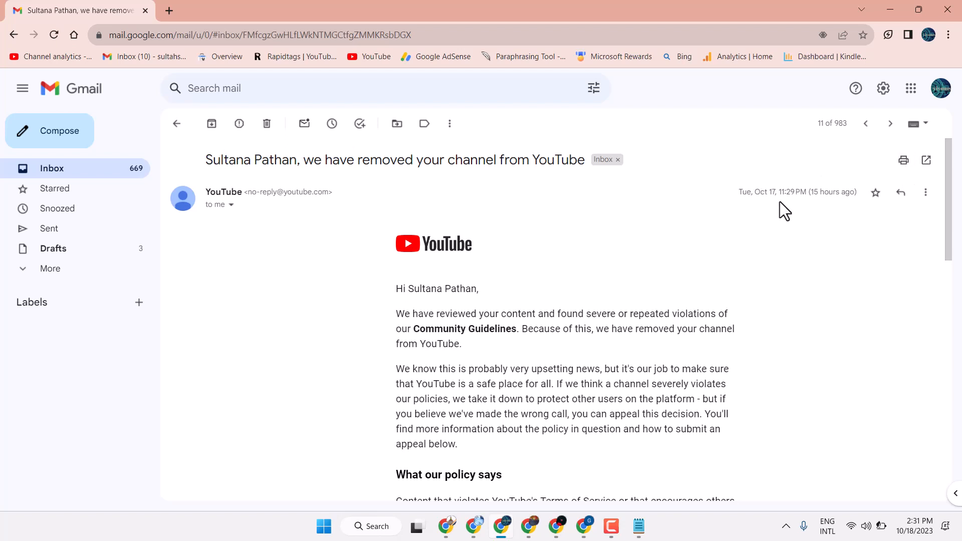
mouse_move(297, 158)
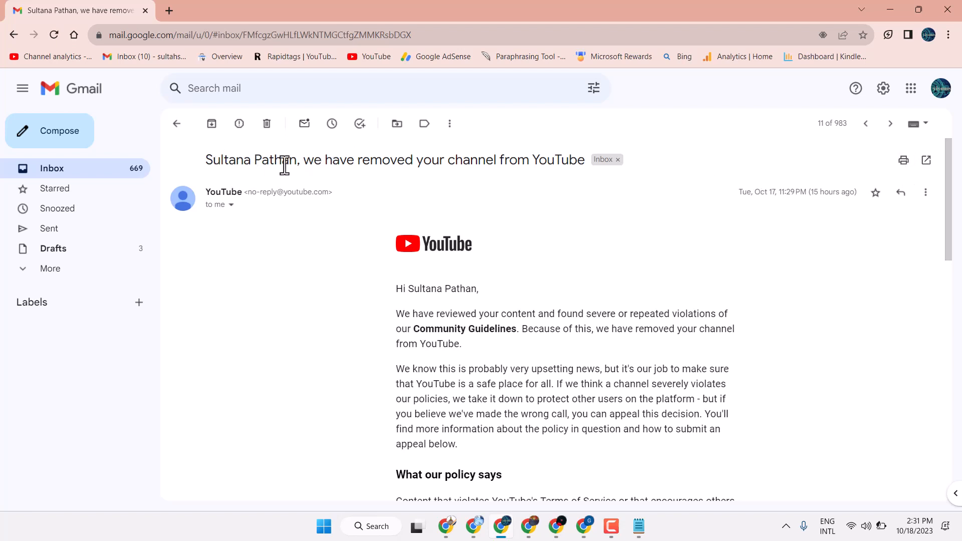
mouse_move(496, 160)
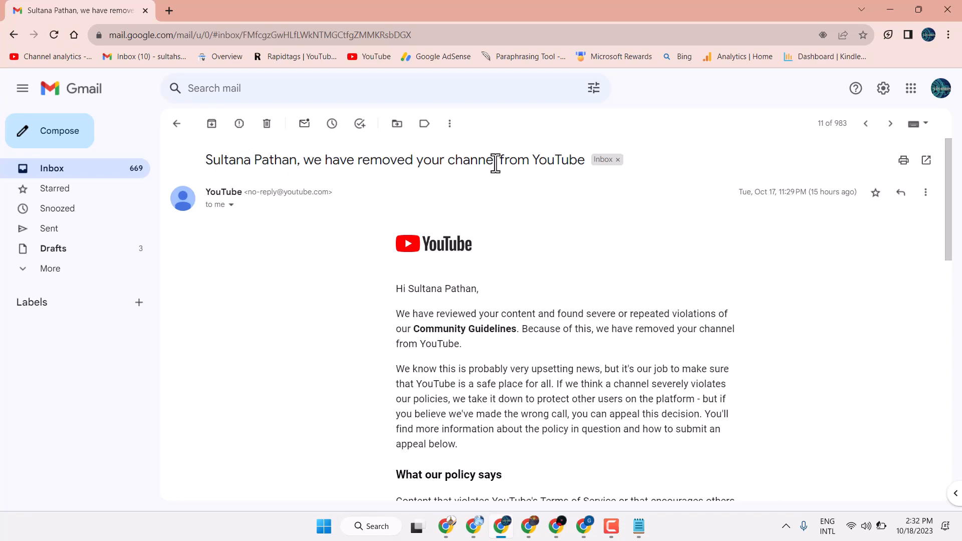
scroll("down", 3)
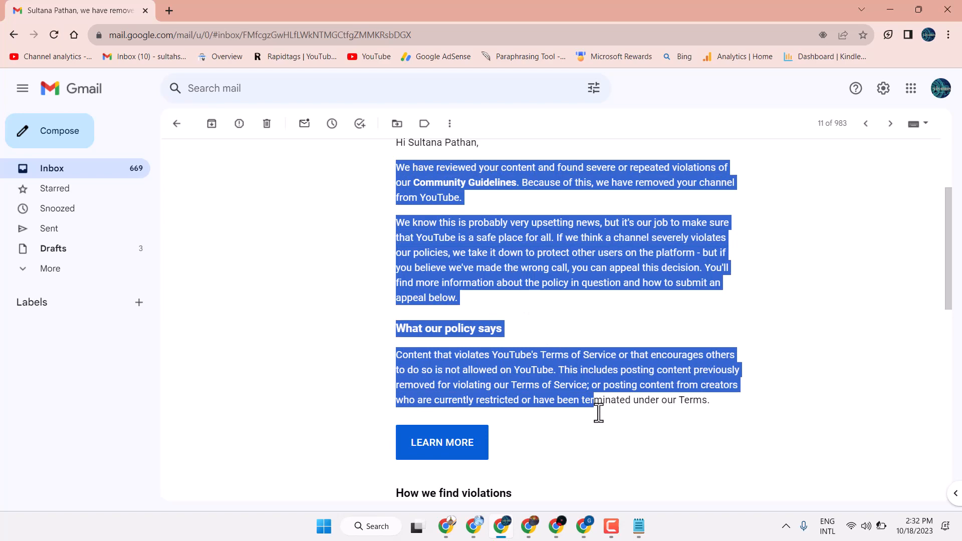
scroll("down", 3)
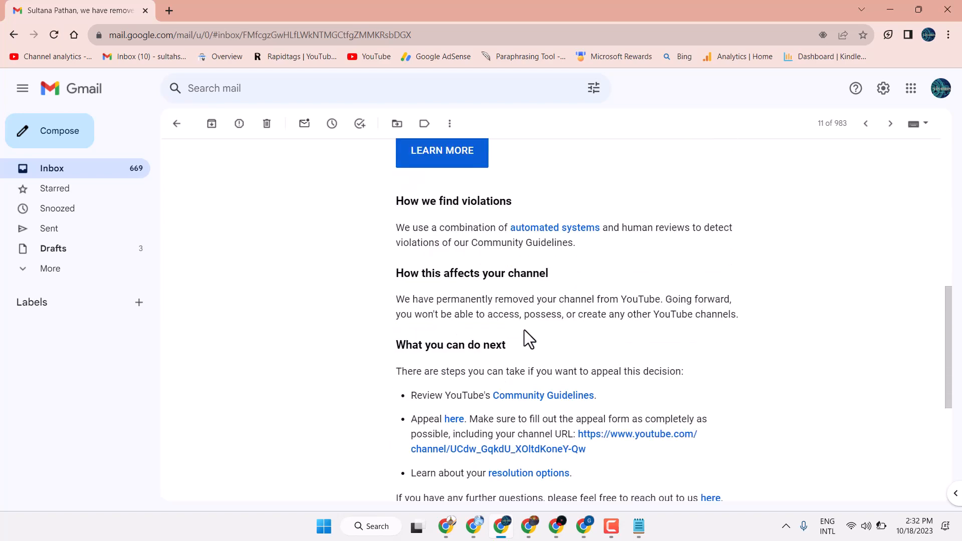
mouse_move(579, 316)
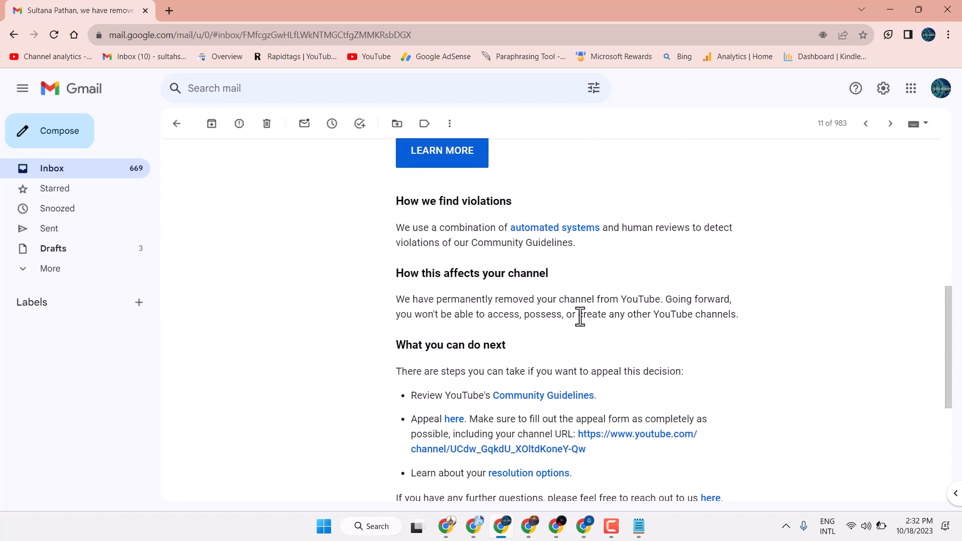
scroll("down", 3)
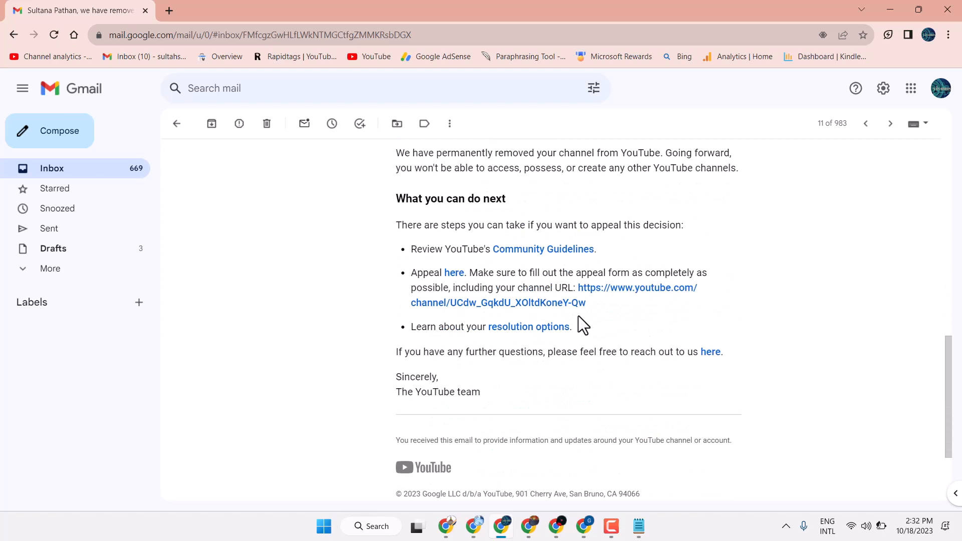
mouse_move(496, 216)
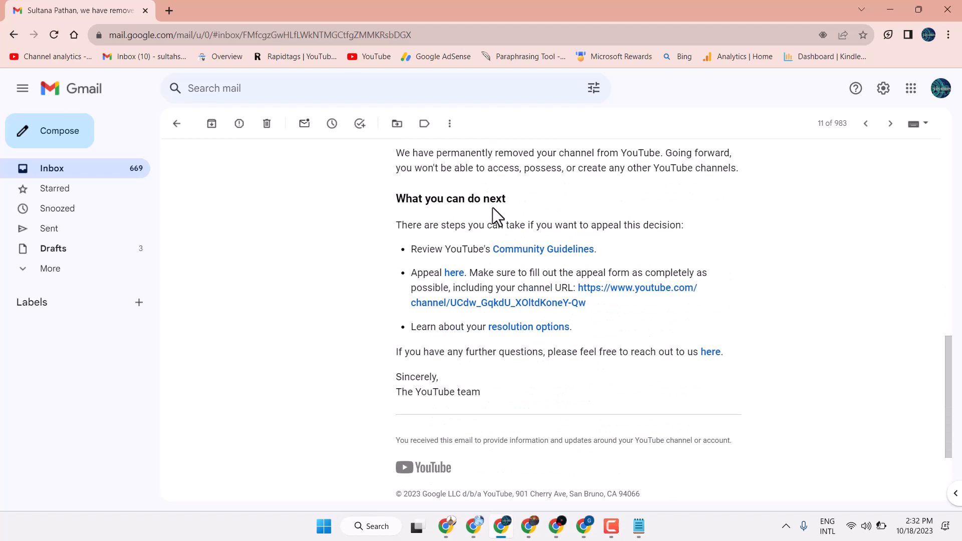
mouse_move(454, 272)
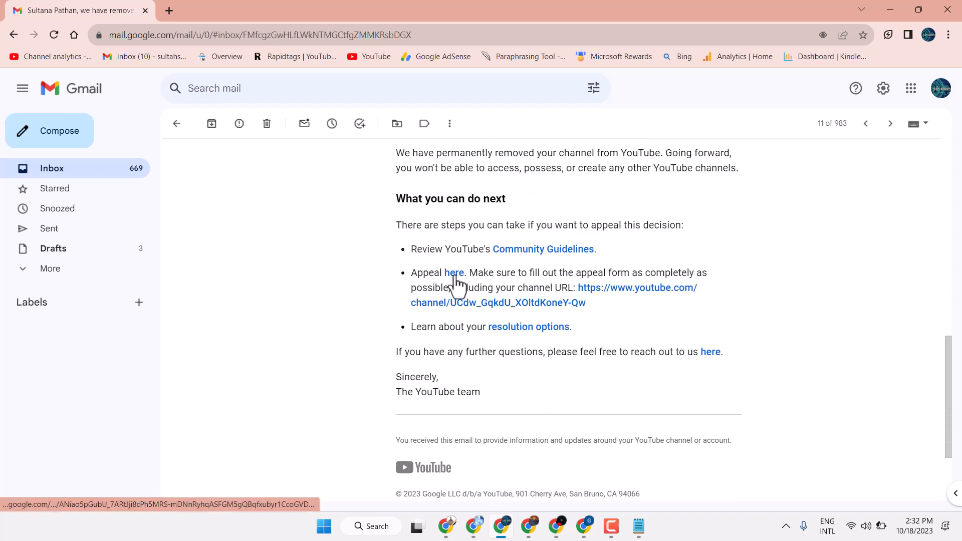
Open the suspended-channel appeal form from the email and scroll through its empty fields
left_click(454, 273)
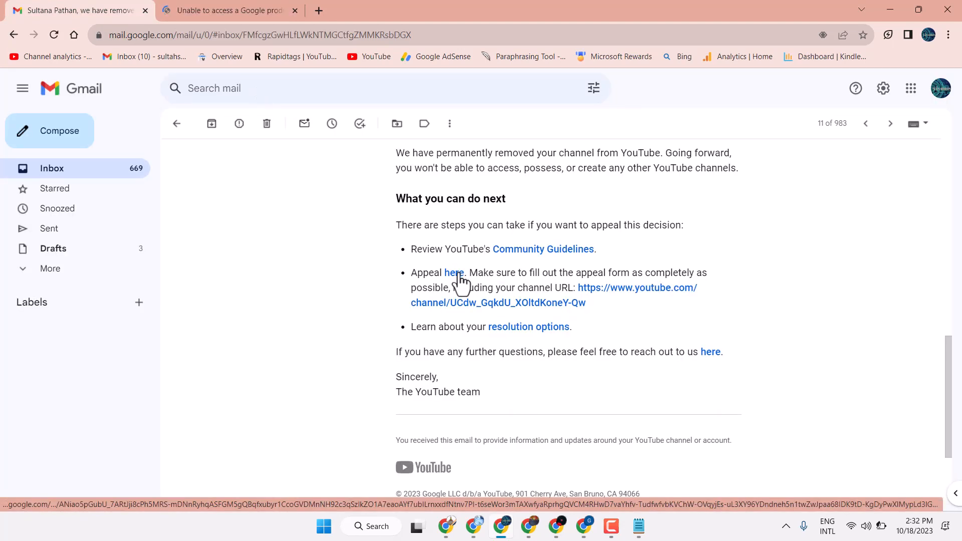
mouse_move(612, 301)
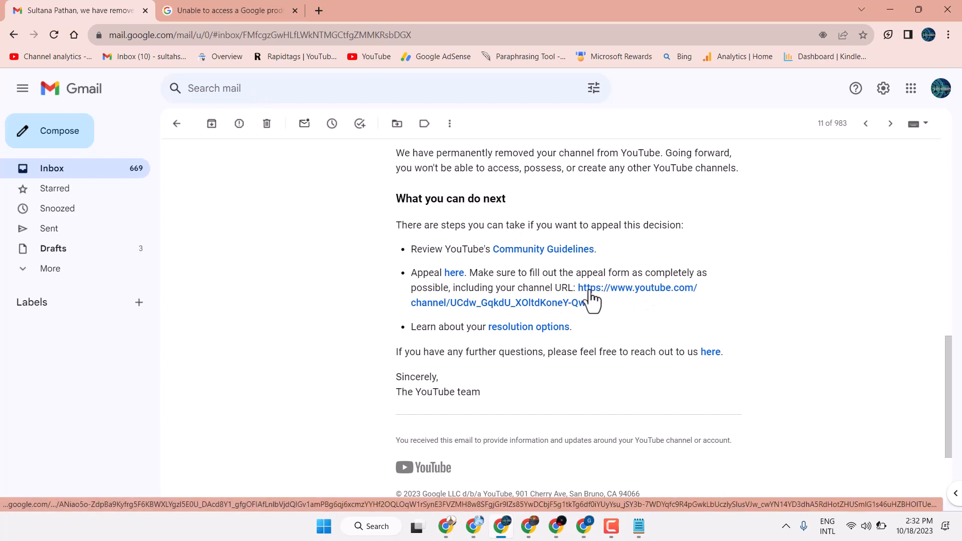
left_click(227, 10)
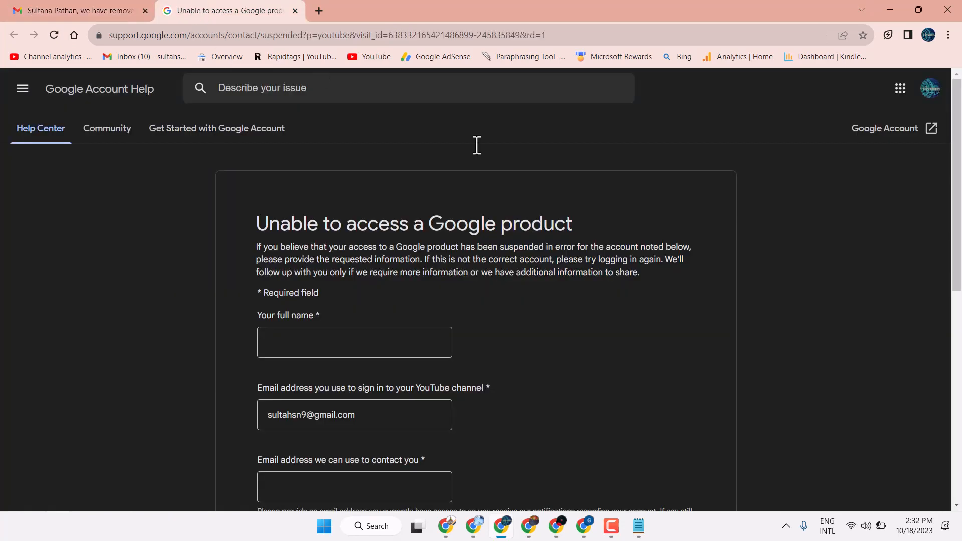
scroll("down", 3)
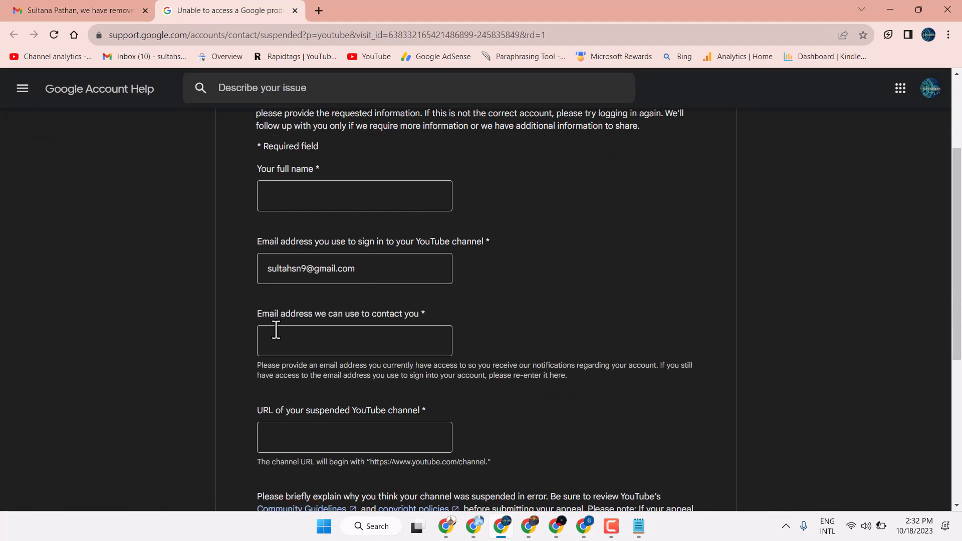
scroll("down", 3)
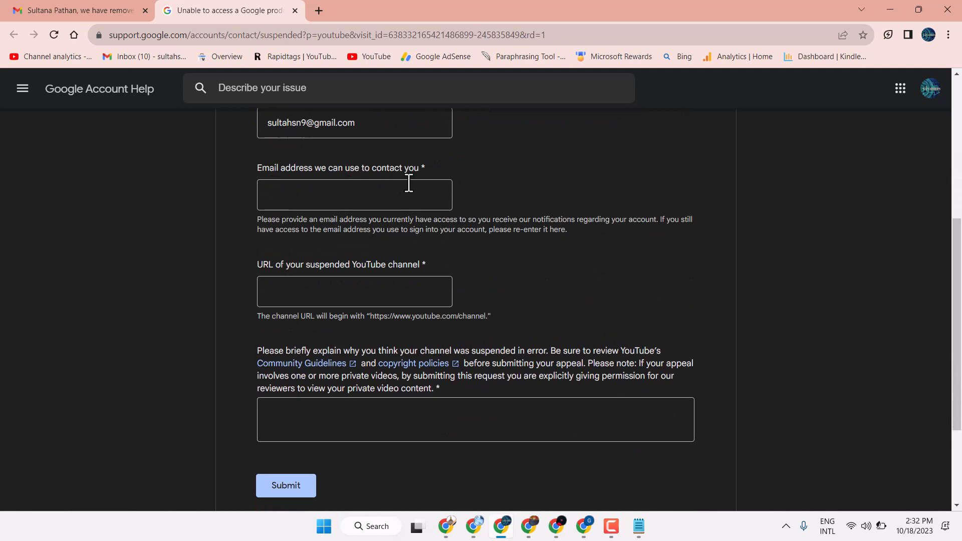
mouse_move(238, 281)
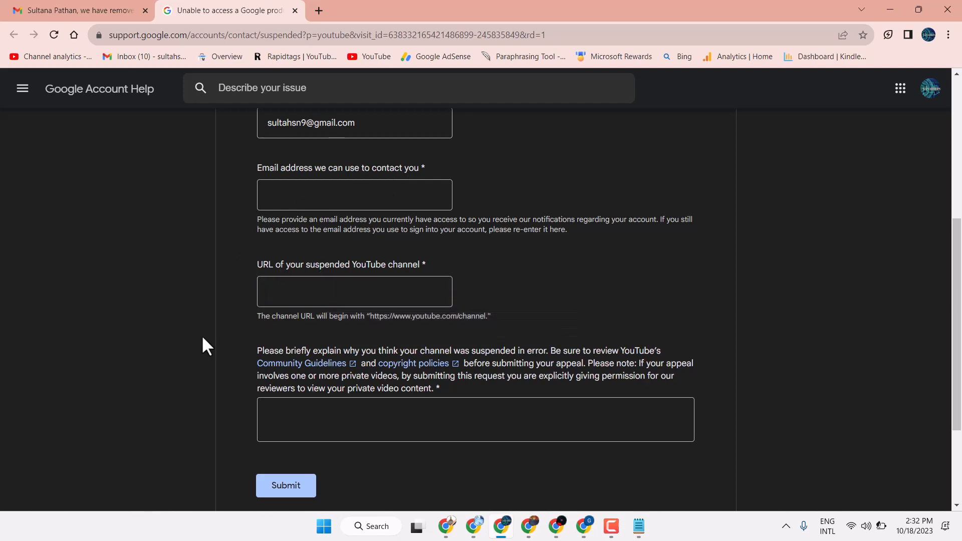
scroll("down", 3)
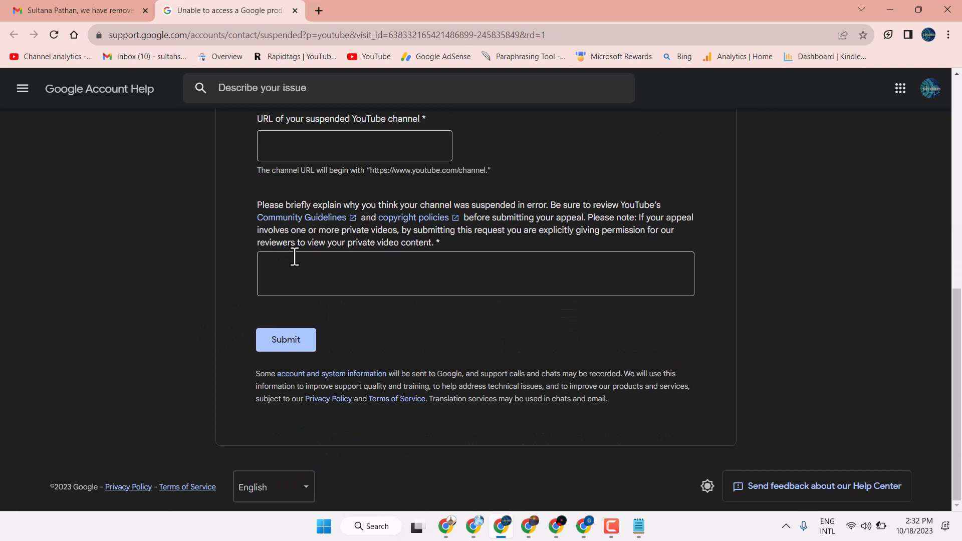
mouse_move(328, 221)
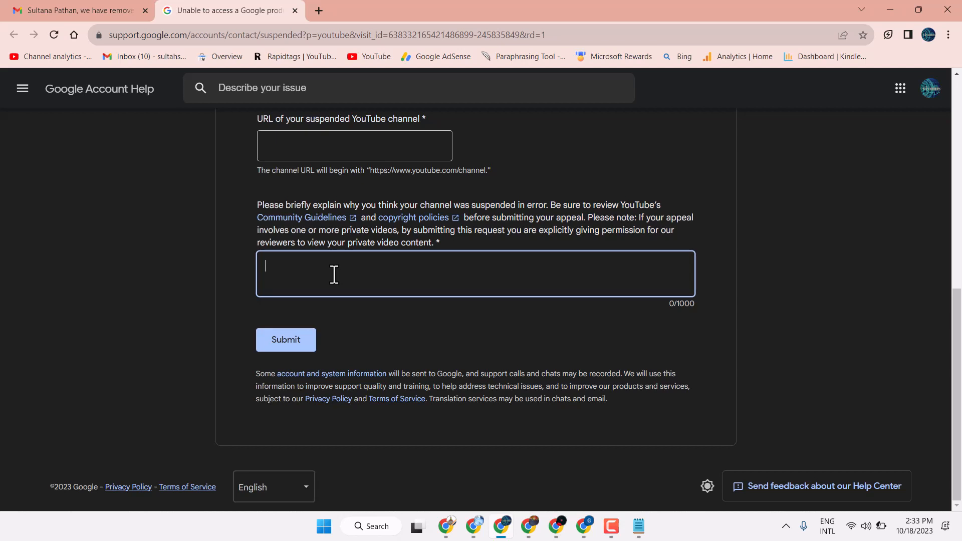
mouse_move(488, 274)
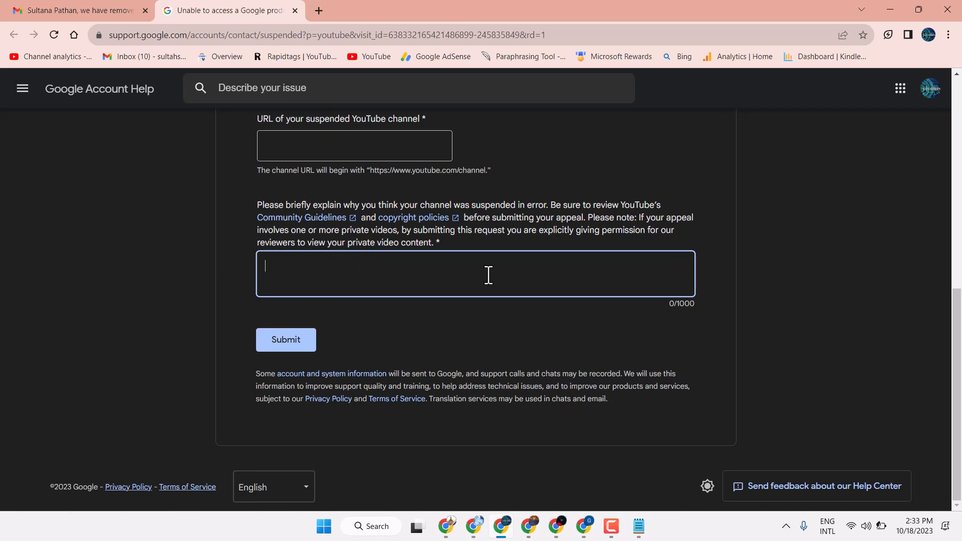
mouse_move(285, 362)
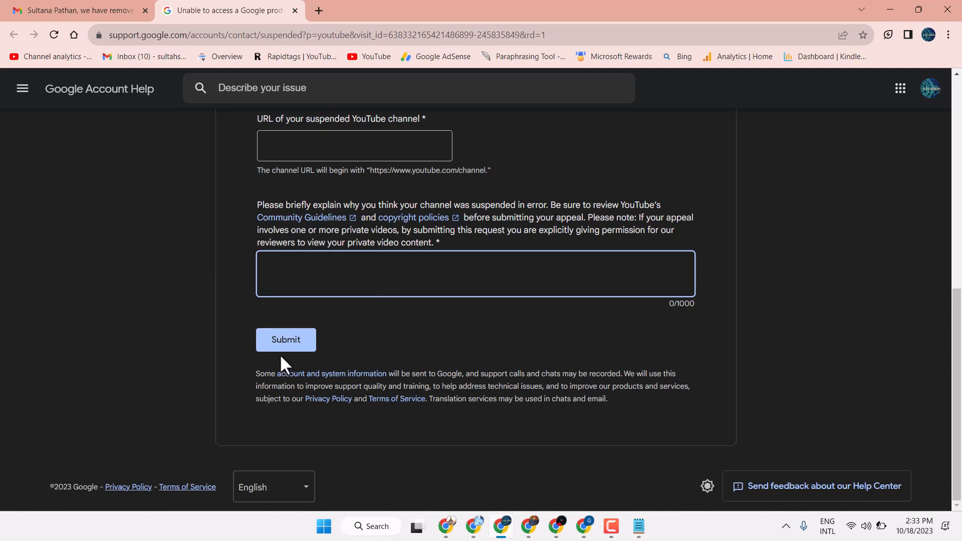
mouse_move(476, 273)
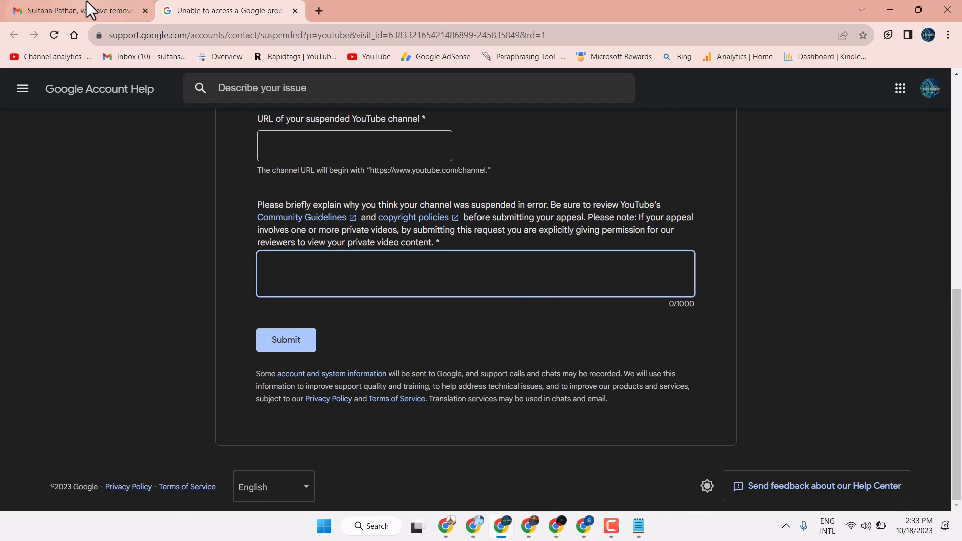
scroll("up", 3)
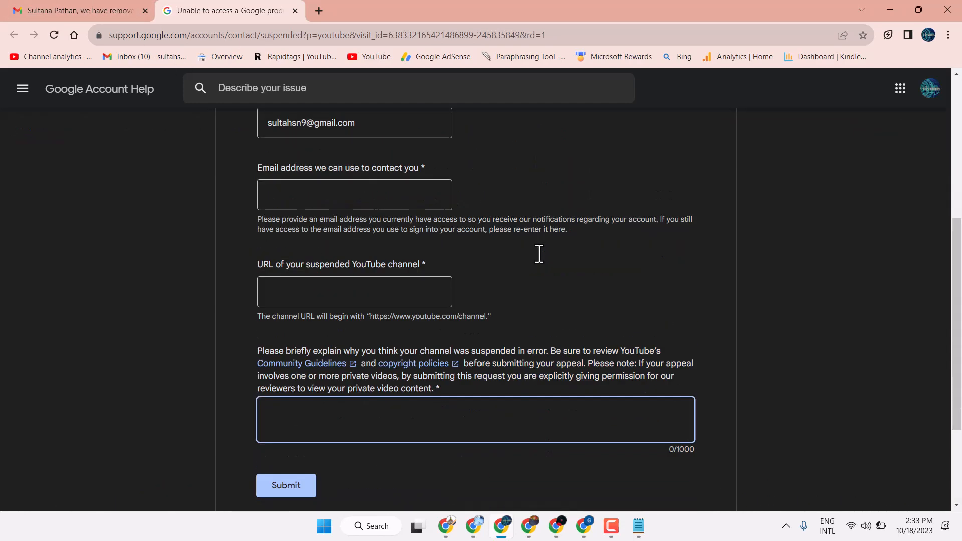
Read YouTube's appeal decision email confirming the WordPro Lessons channel is reinstated
left_click(73, 11)
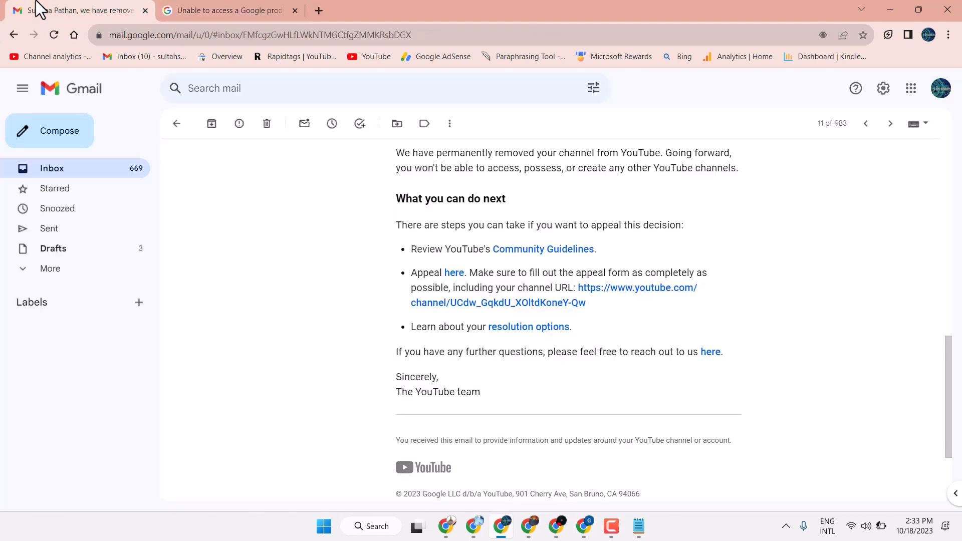
mouse_move(175, 124)
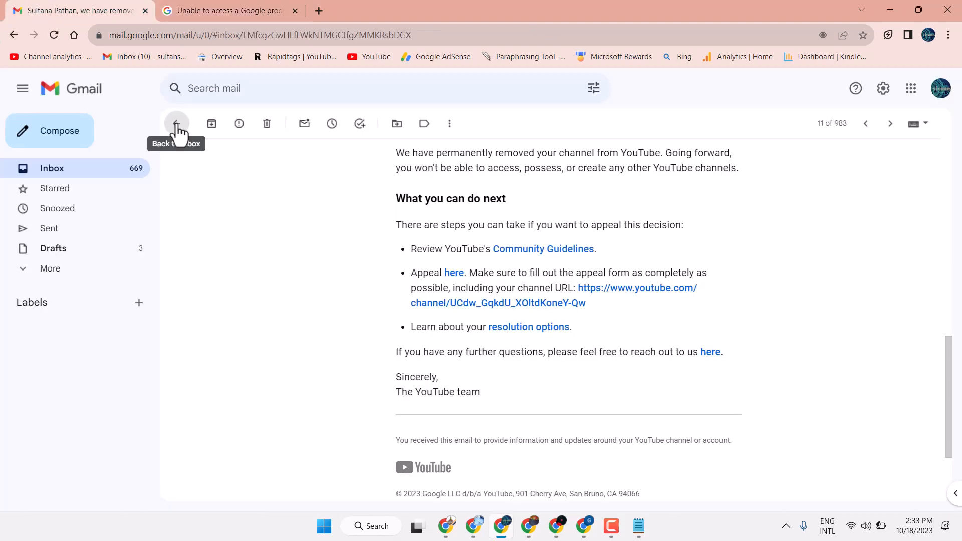
left_click(177, 123)
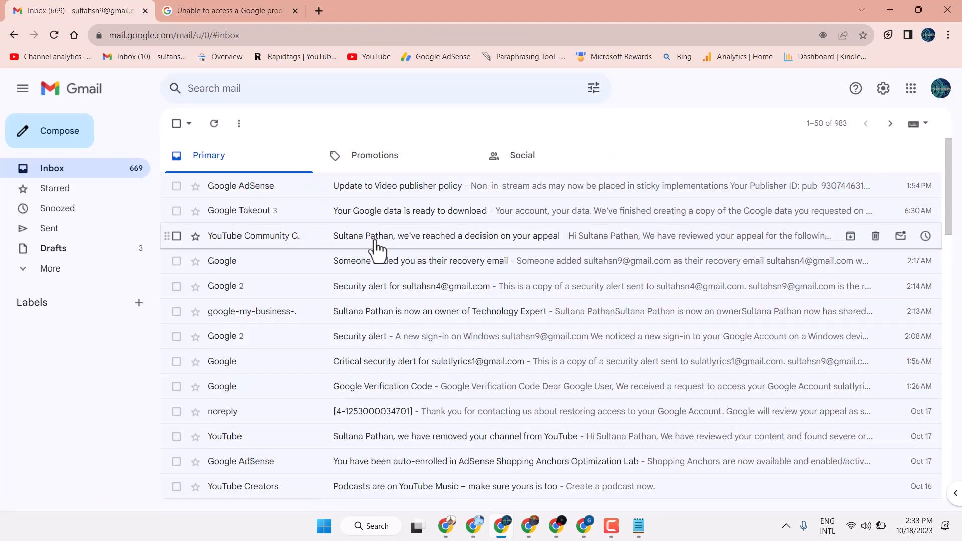
mouse_move(403, 246)
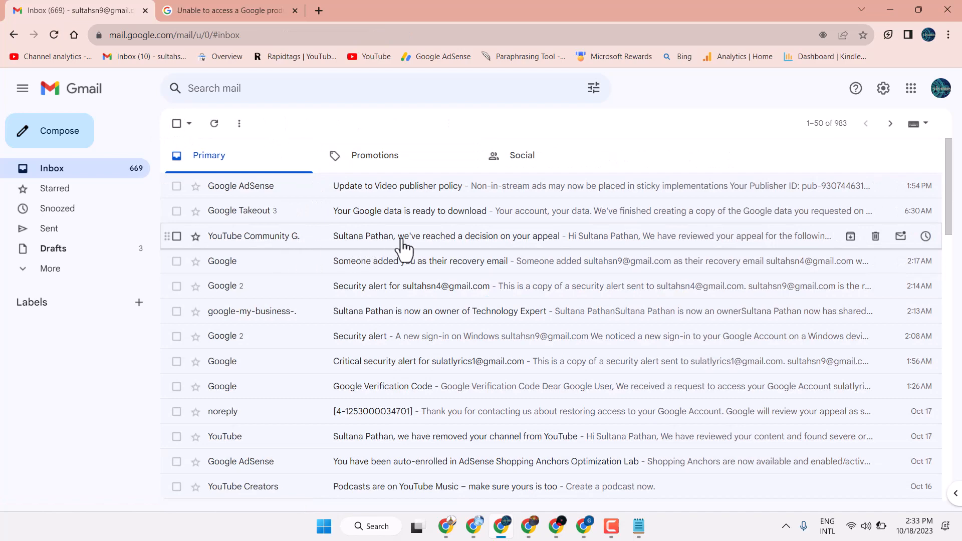
left_click(459, 235)
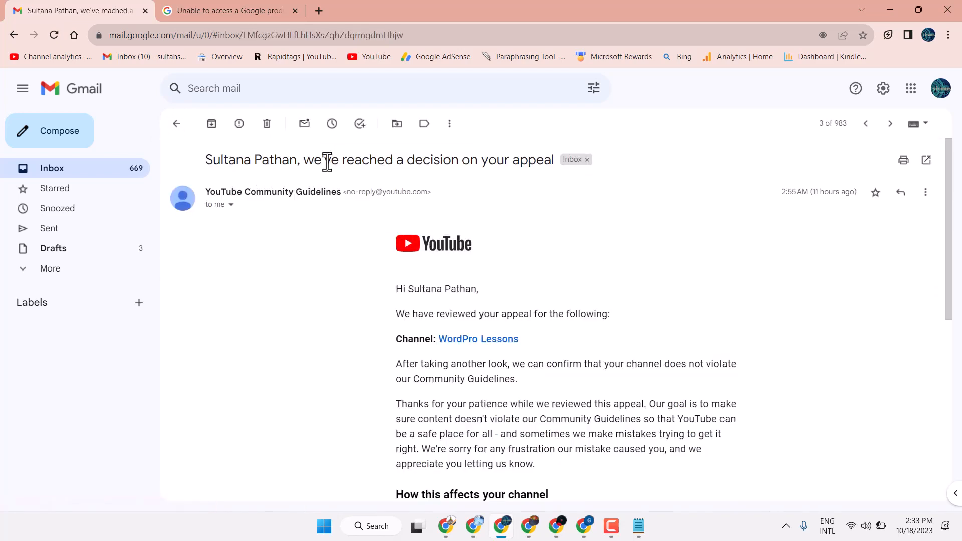
mouse_move(453, 168)
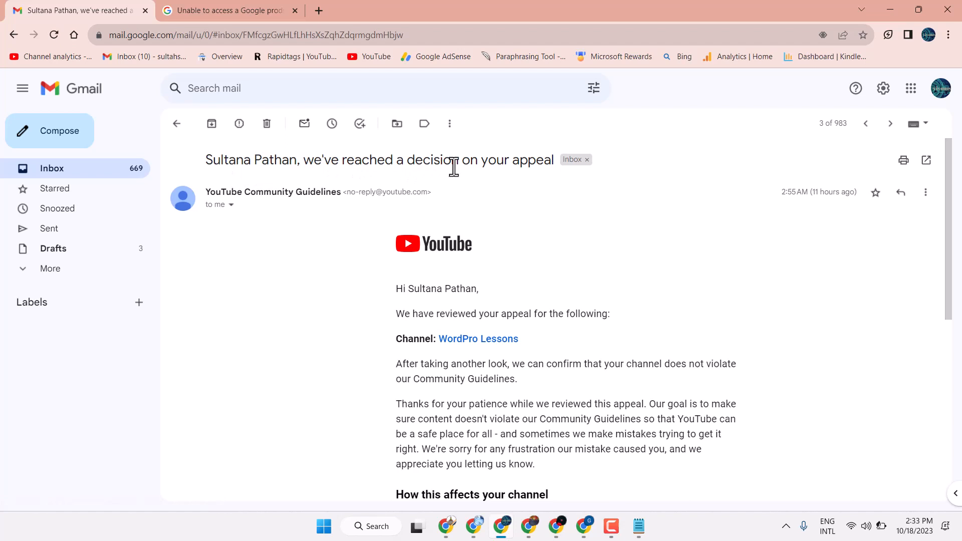
scroll("down", 3)
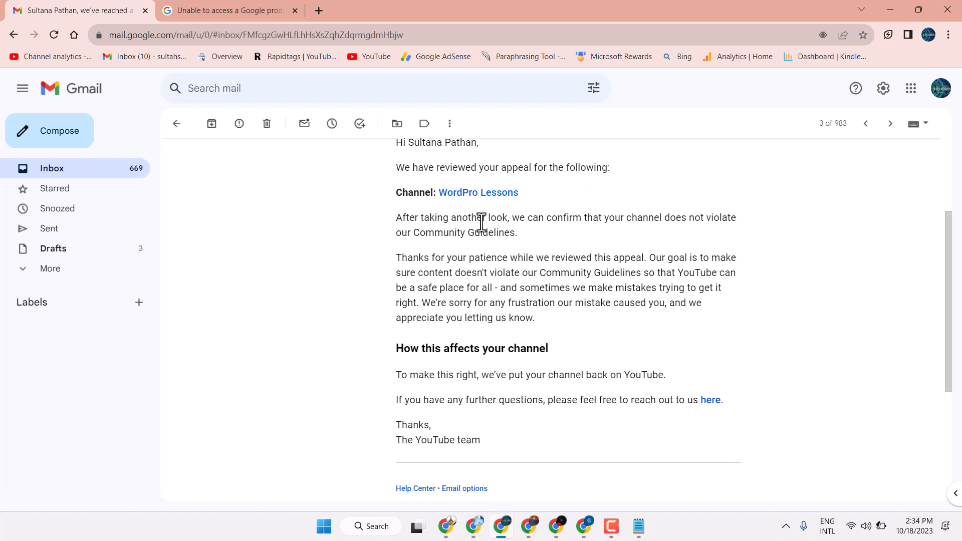
mouse_move(650, 222)
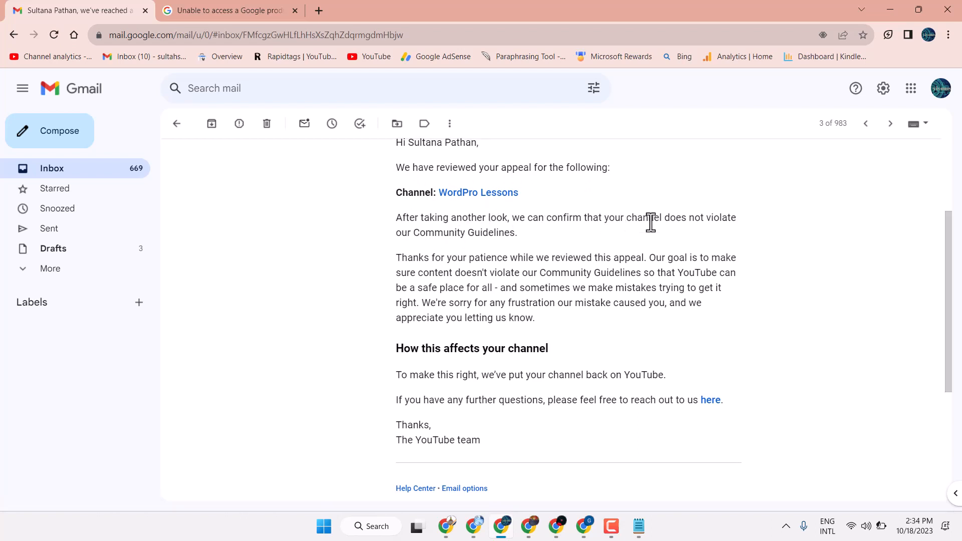
mouse_move(691, 236)
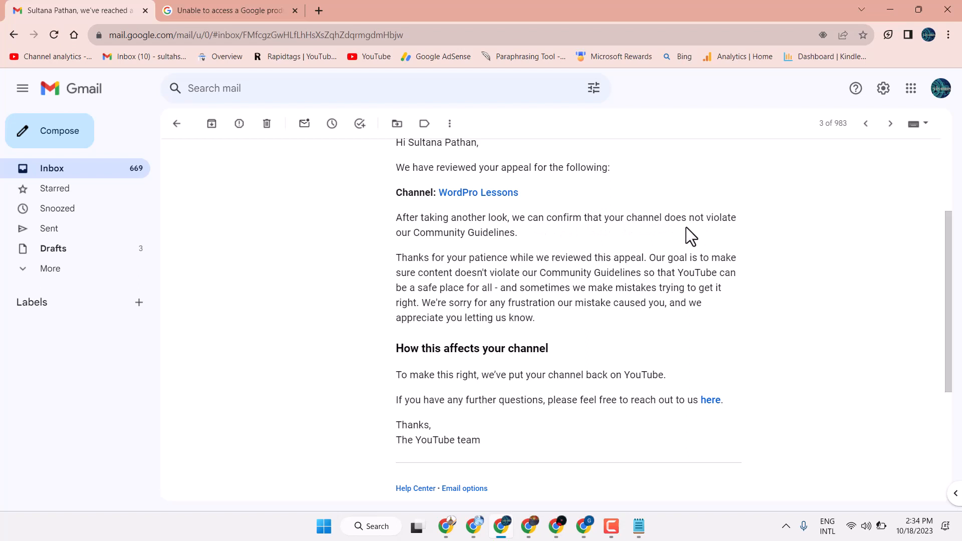
mouse_move(524, 254)
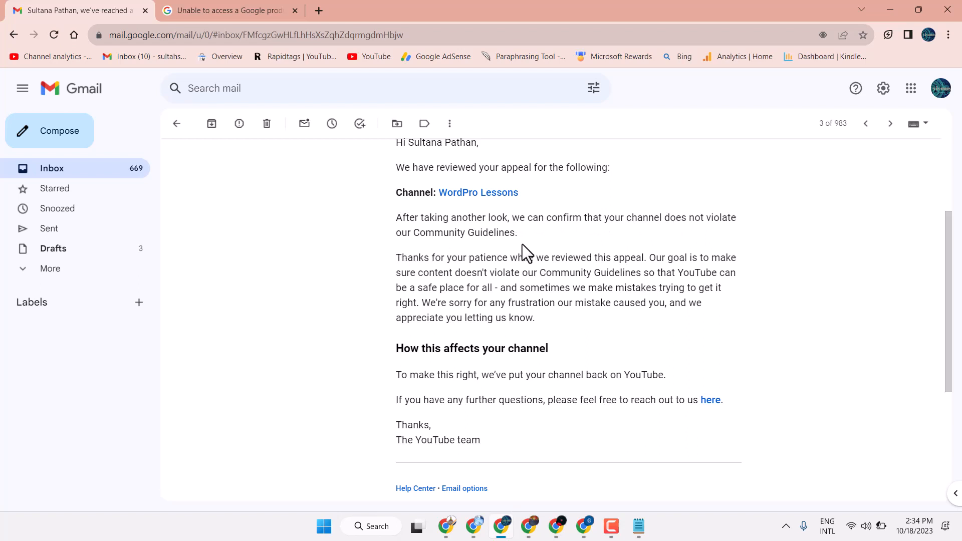
mouse_move(502, 265)
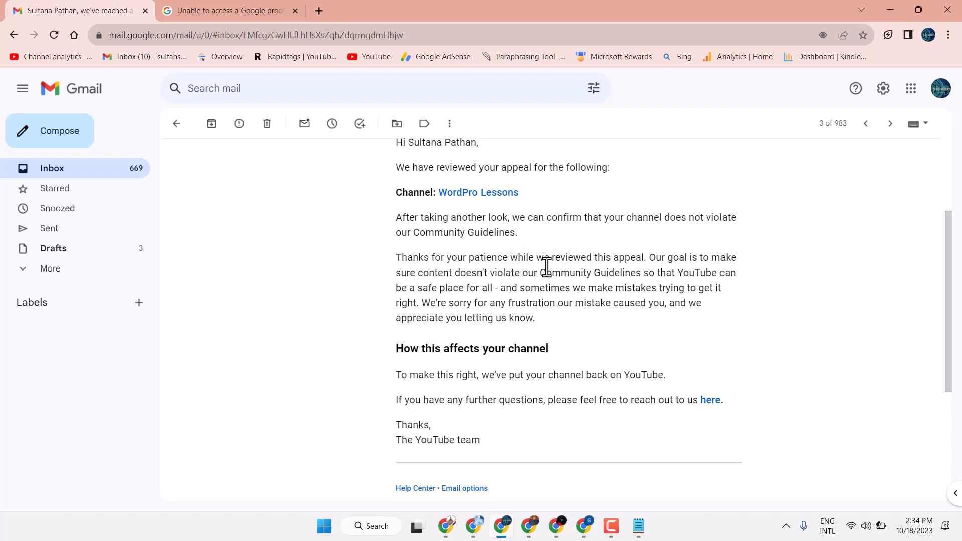
mouse_move(508, 275)
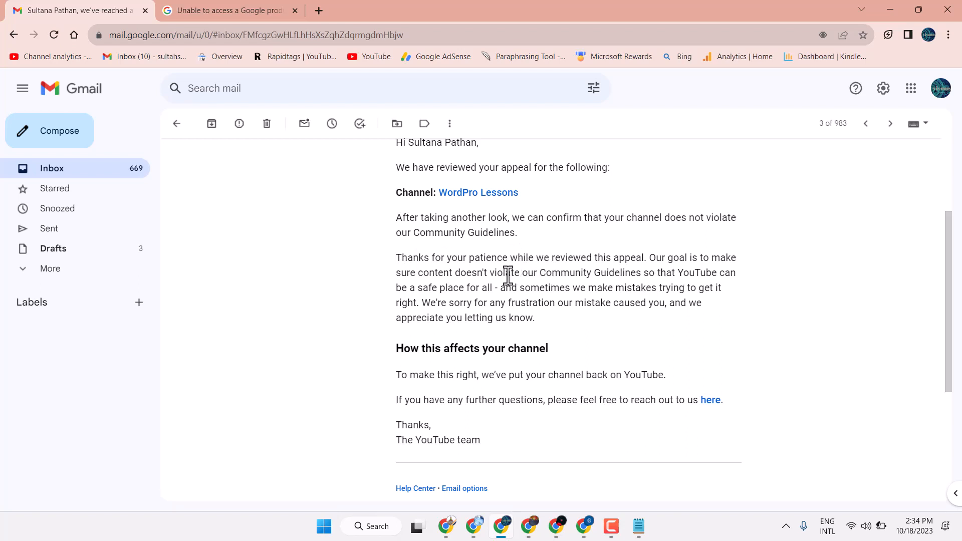
mouse_move(476, 287)
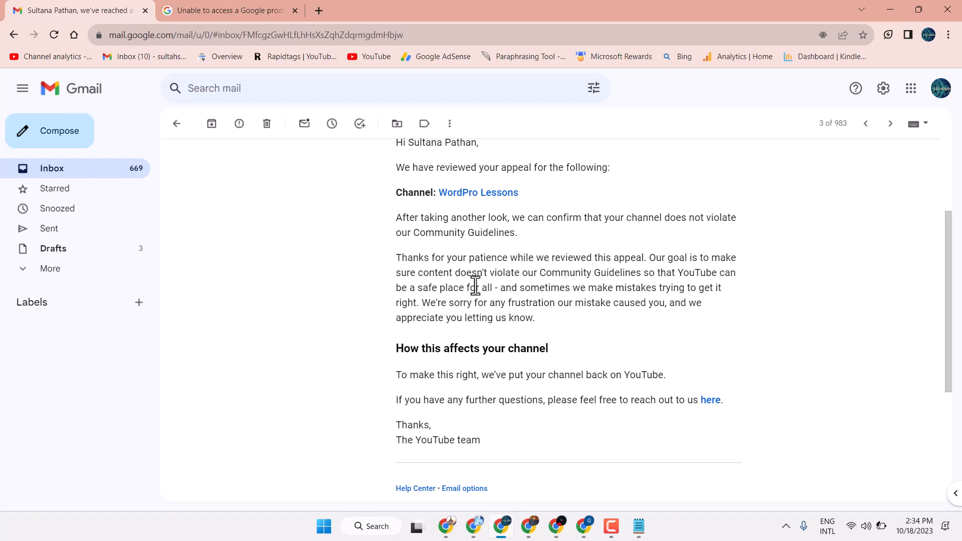
mouse_move(623, 275)
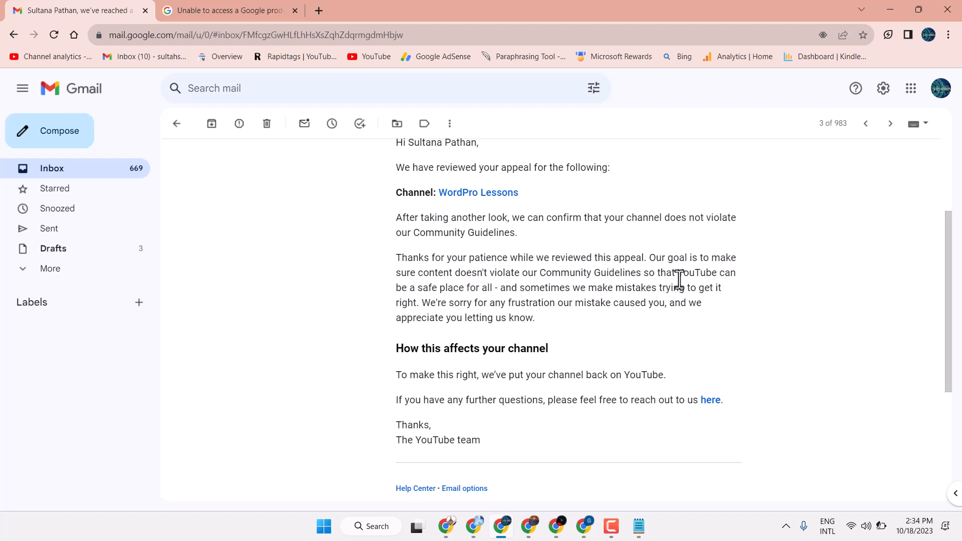
mouse_move(467, 292)
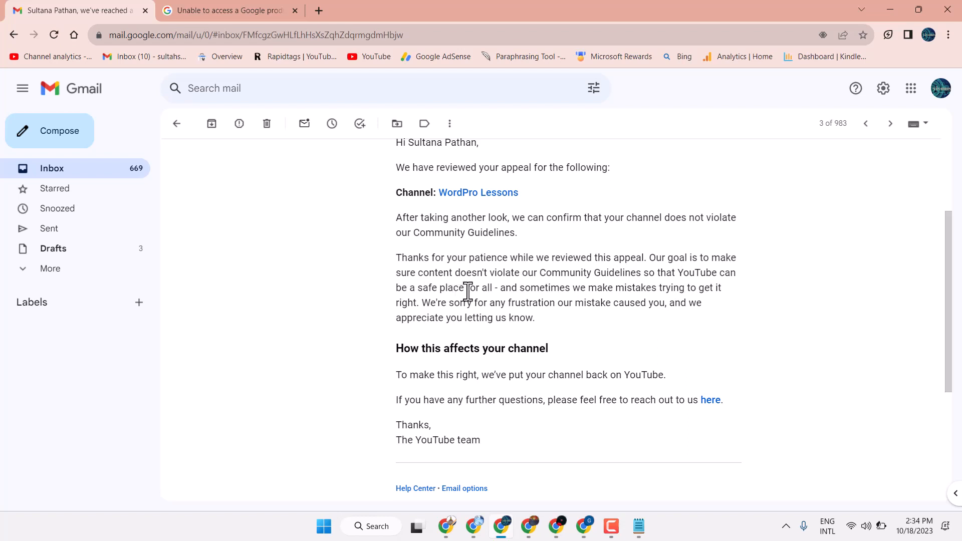
mouse_move(389, 391)
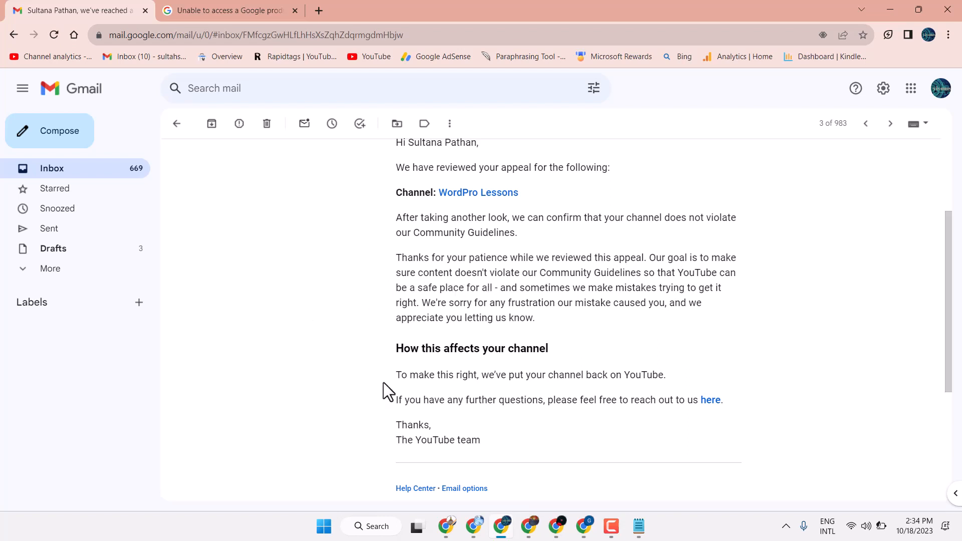
mouse_move(514, 379)
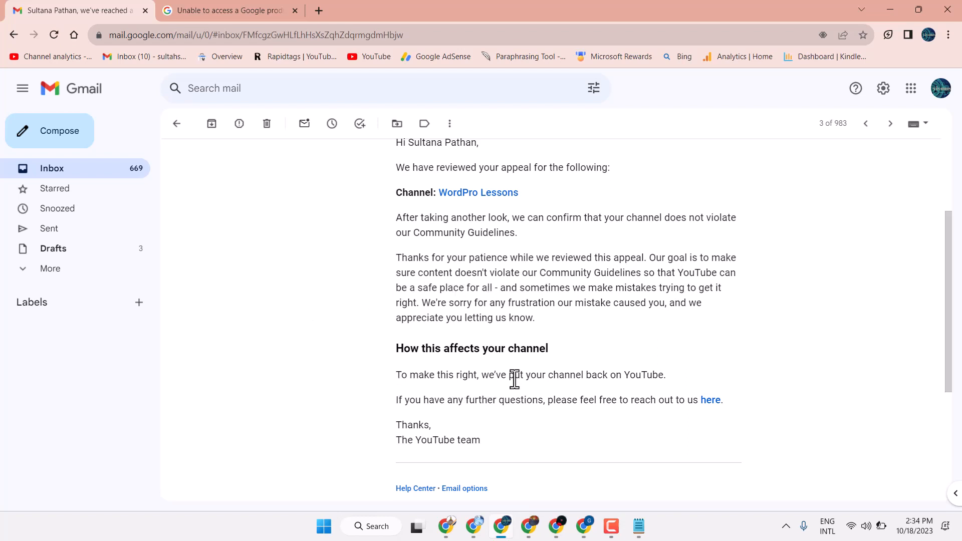
mouse_move(663, 377)
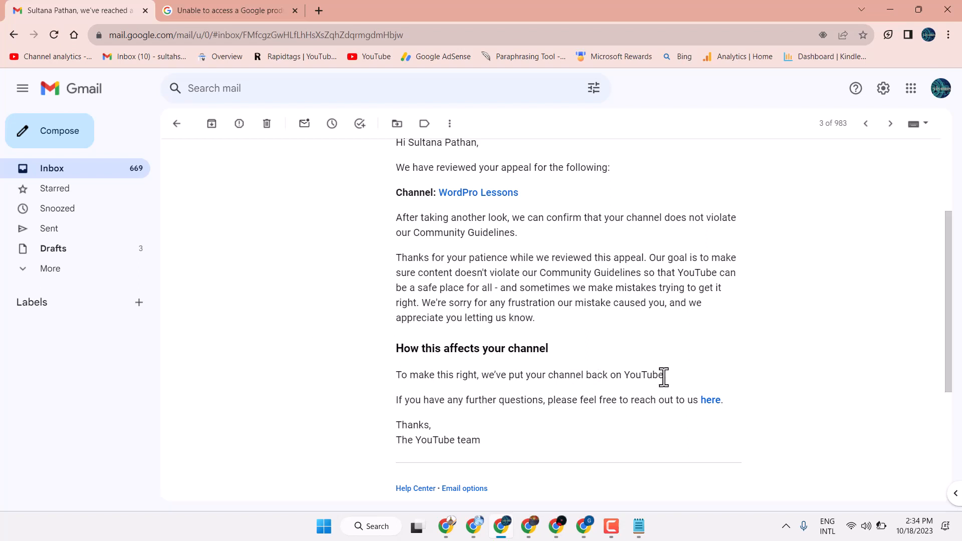
mouse_move(435, 339)
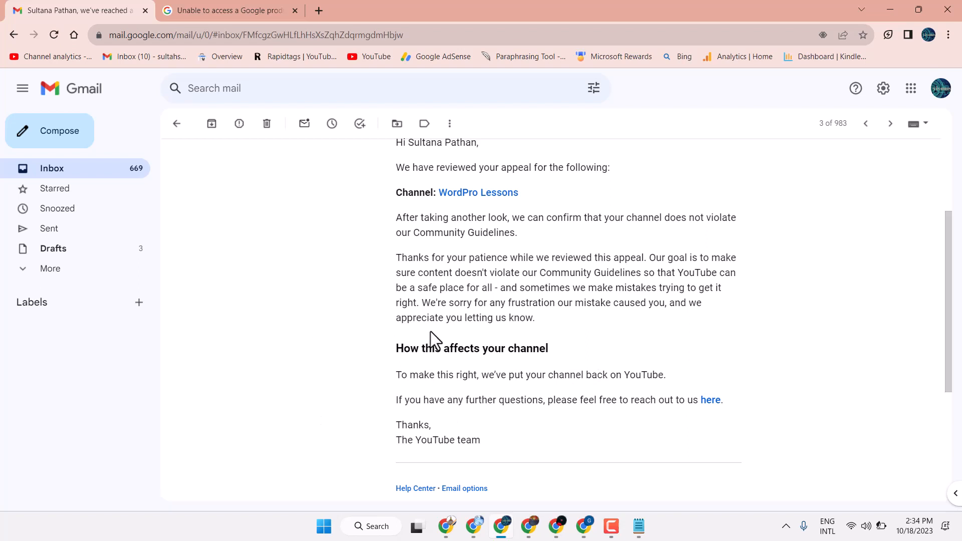
mouse_move(561, 334)
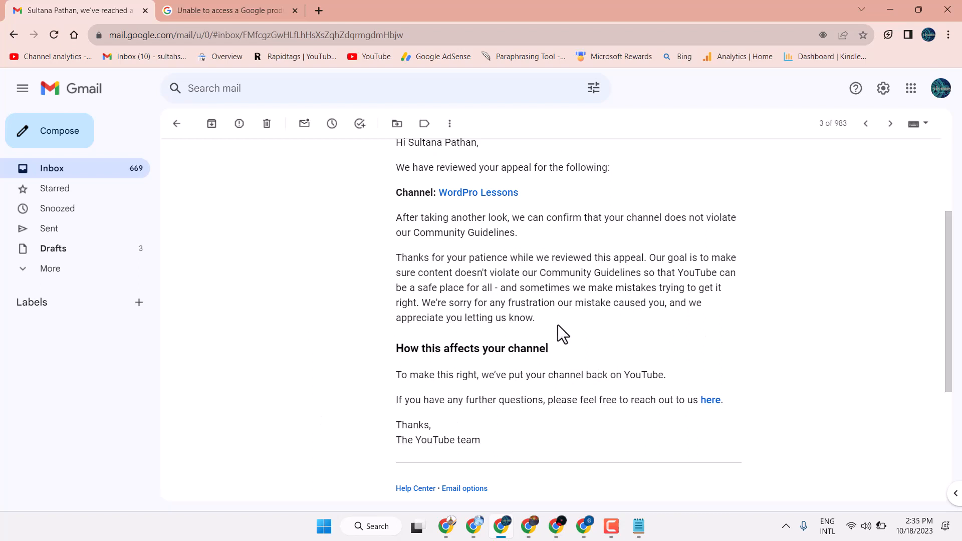
mouse_move(518, 306)
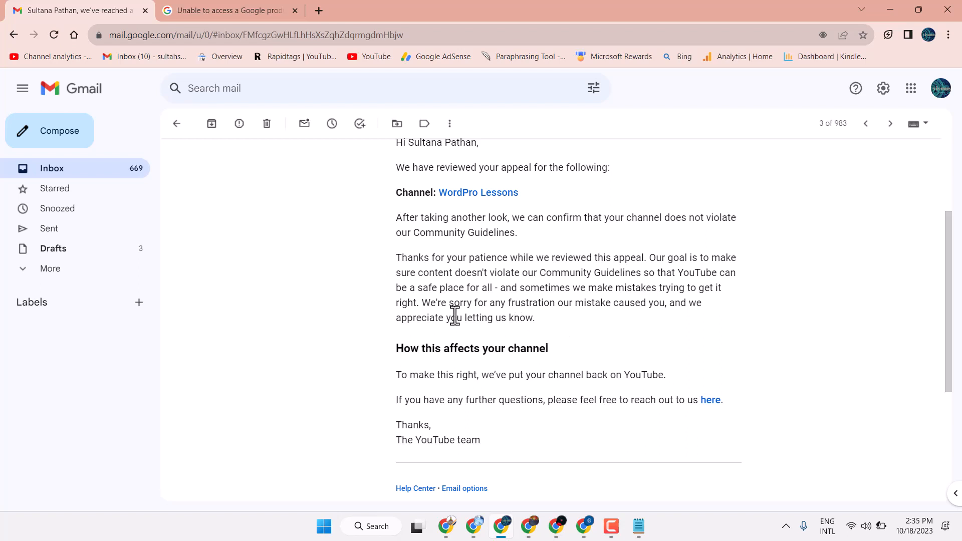
mouse_move(675, 306)
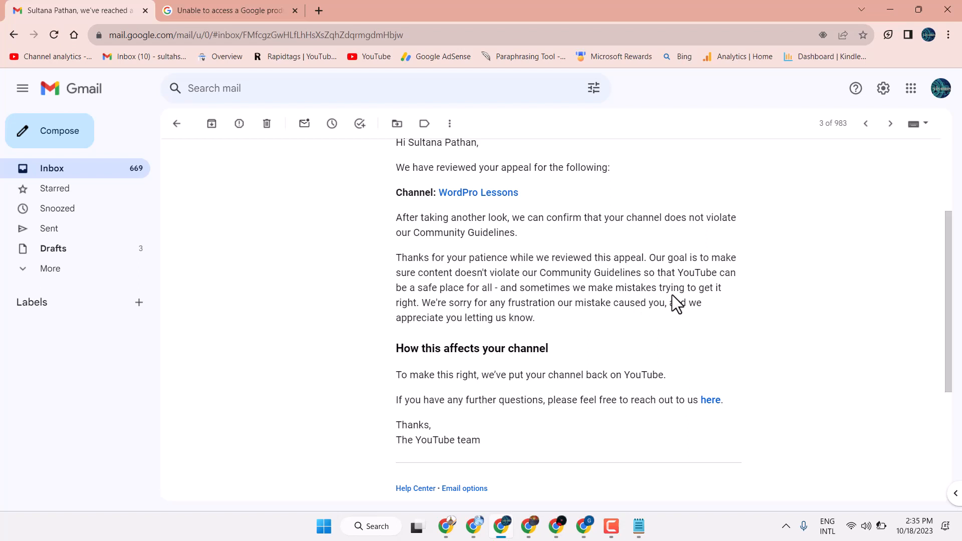
mouse_move(405, 317)
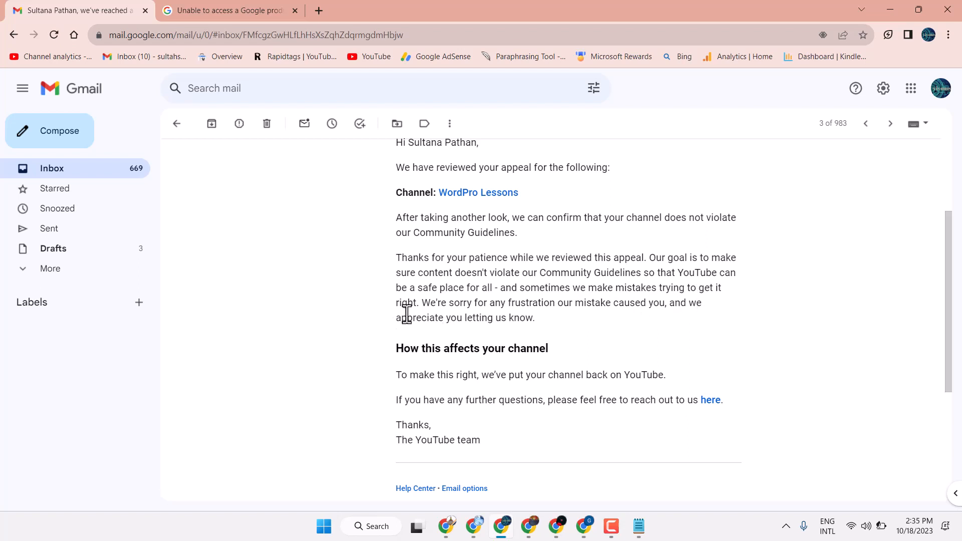
mouse_move(491, 312)
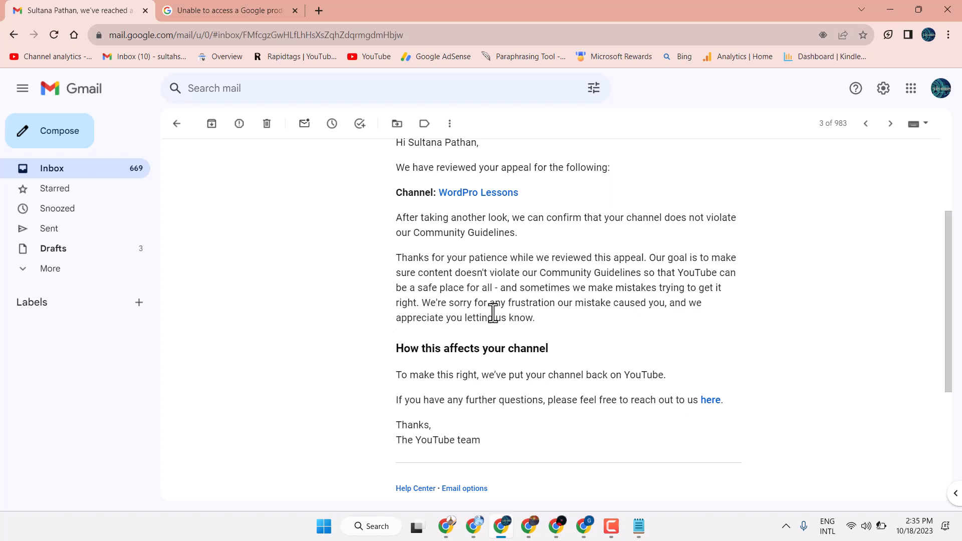
mouse_move(503, 317)
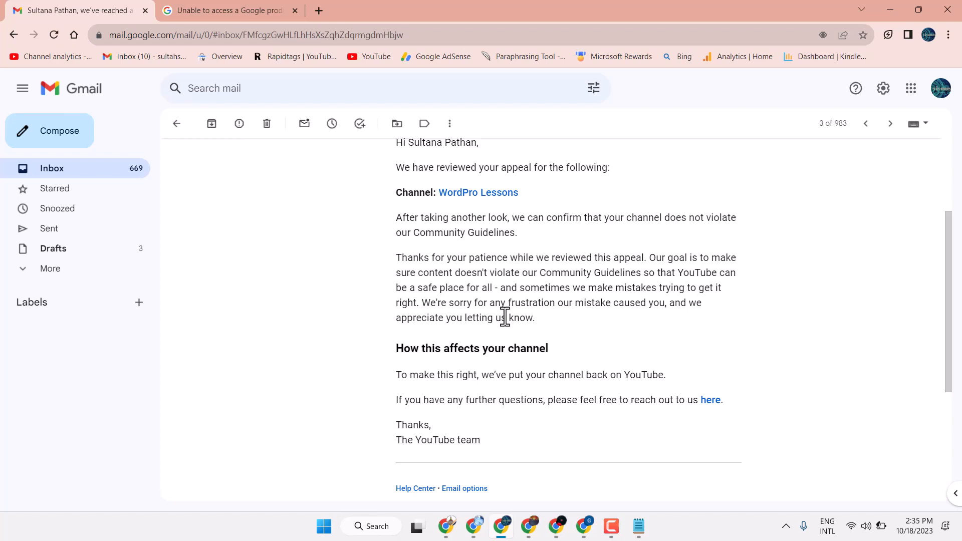
mouse_move(647, 307)
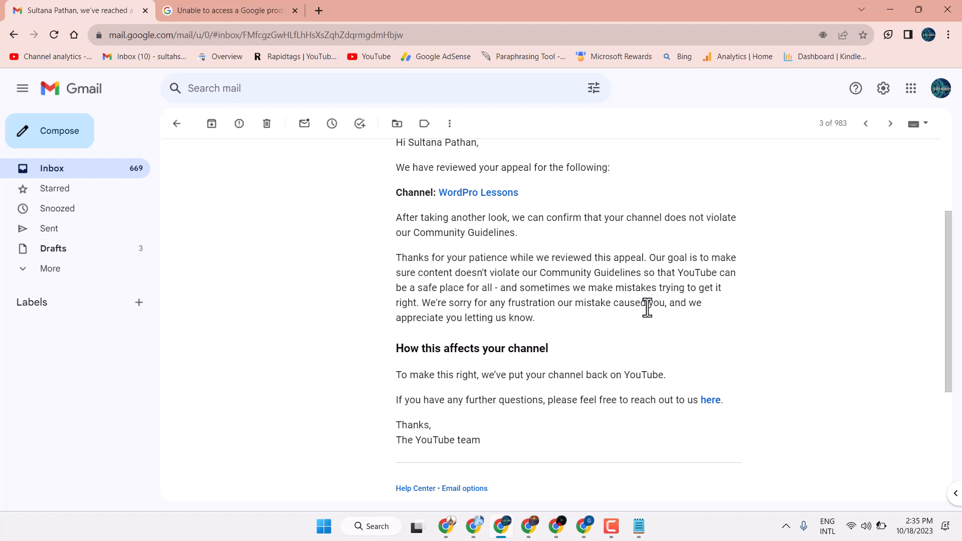
mouse_move(407, 336)
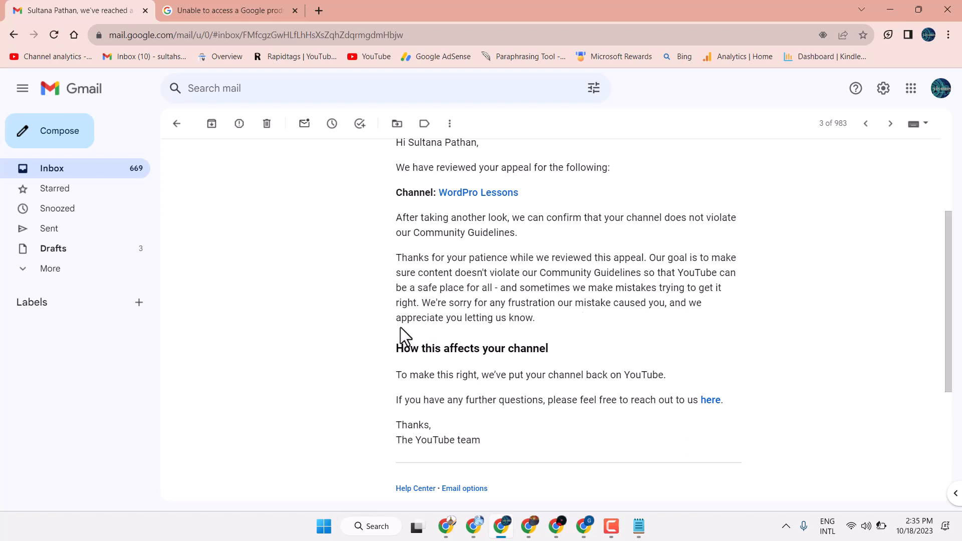
mouse_move(543, 322)
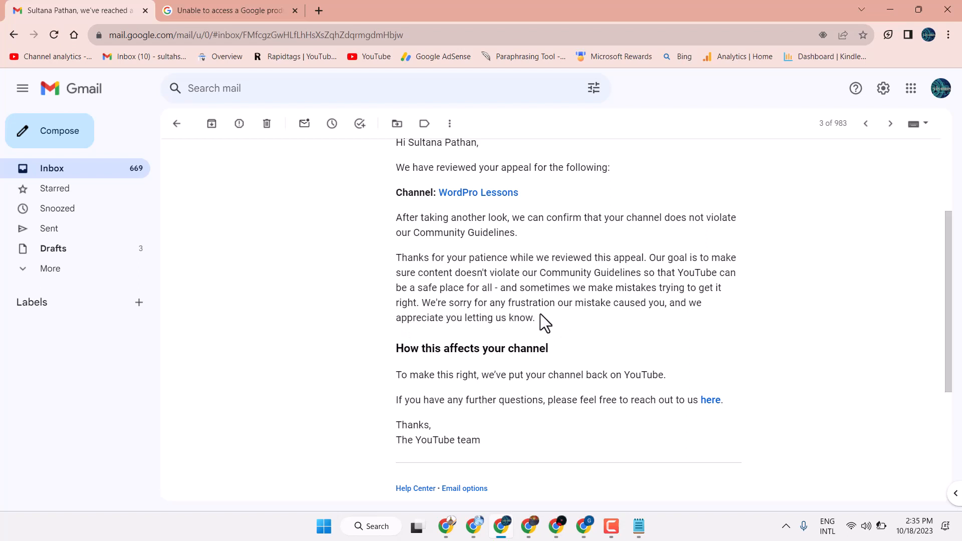
mouse_move(456, 392)
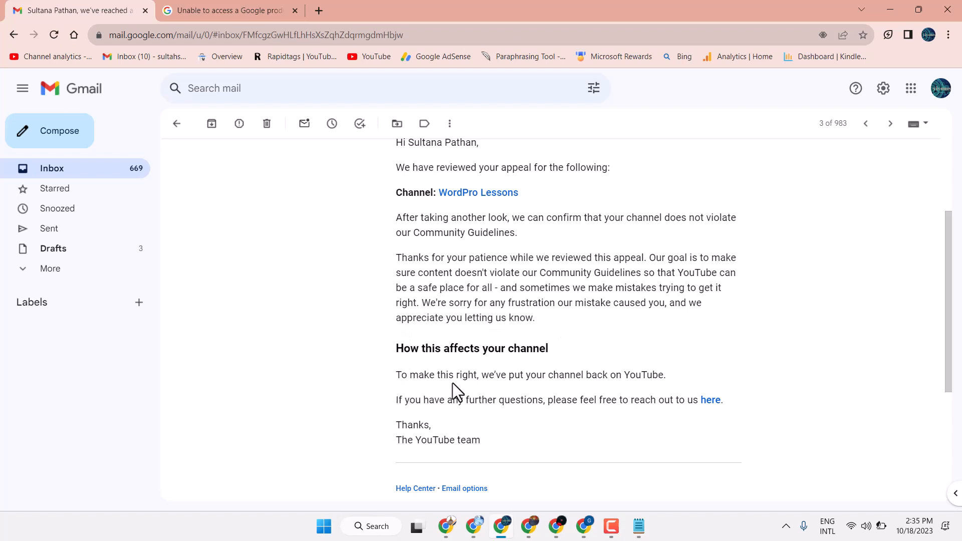
mouse_move(631, 377)
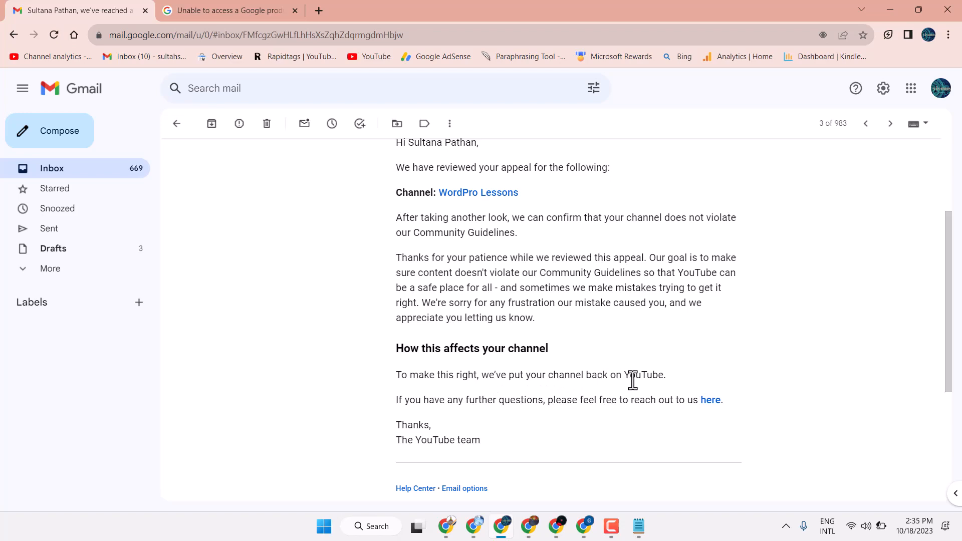
scroll("up", 3)
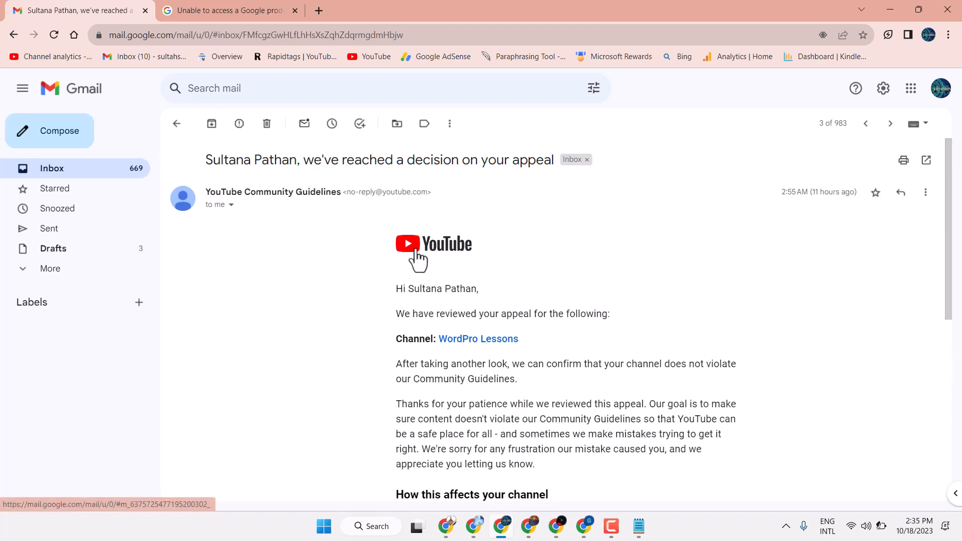
mouse_move(448, 309)
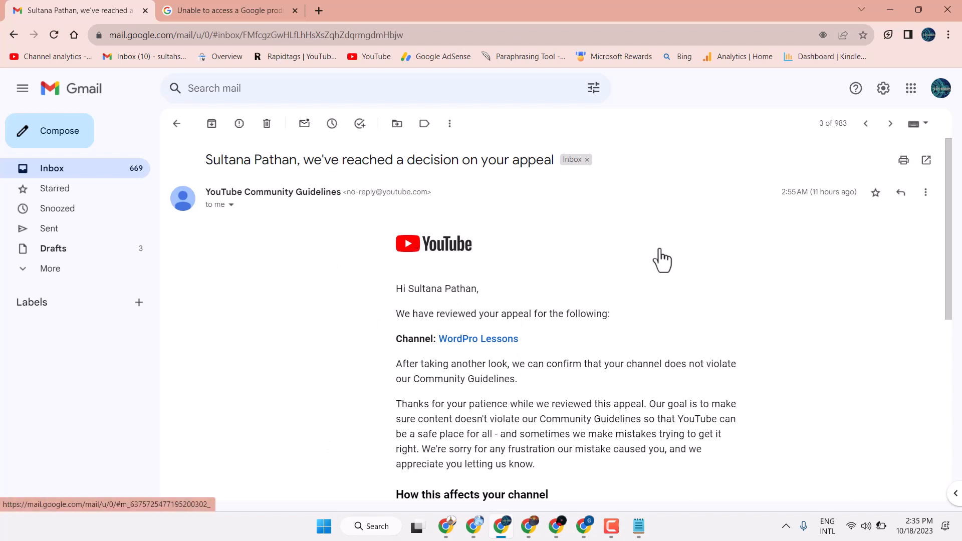
mouse_move(284, 293)
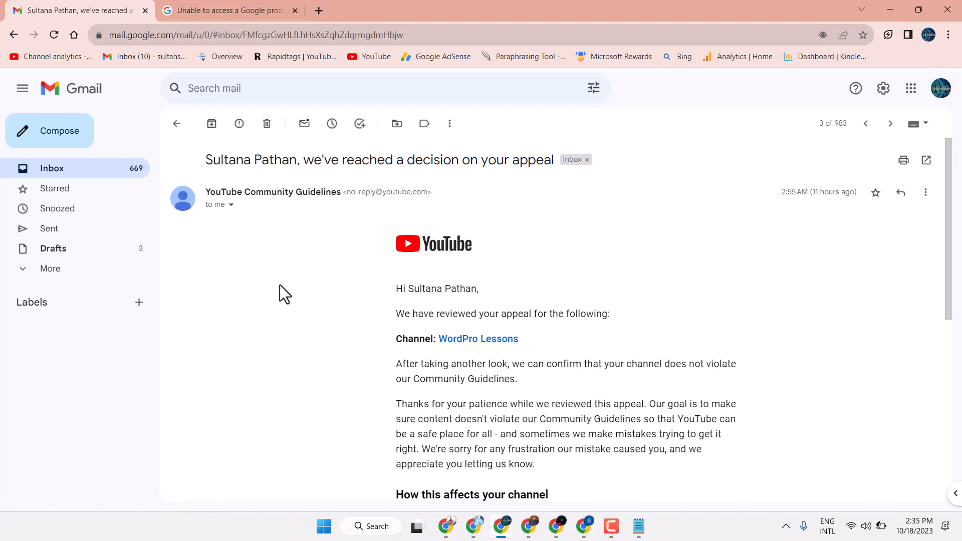
mouse_move(910, 88)
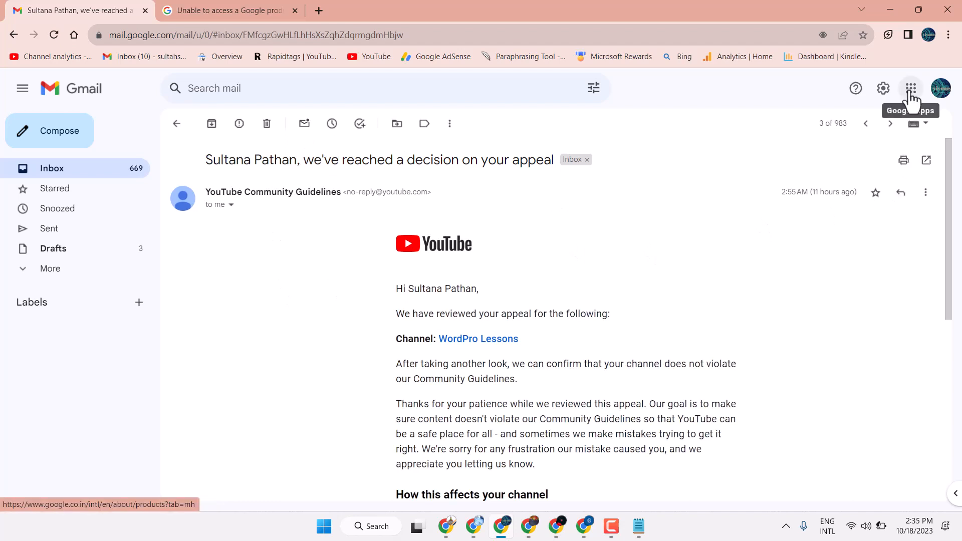
Open Google Account from the apps launcher and list the two brand accounts
left_click(910, 88)
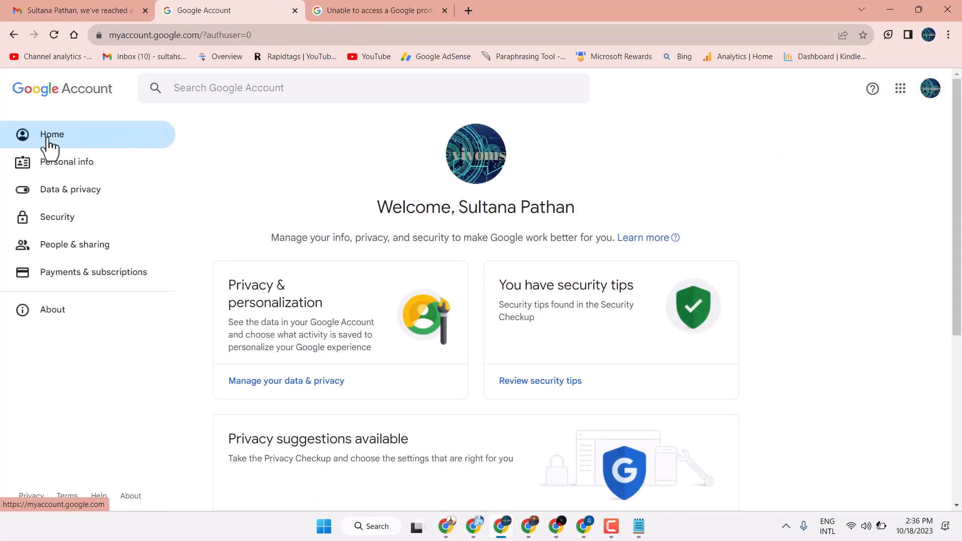
mouse_move(929, 87)
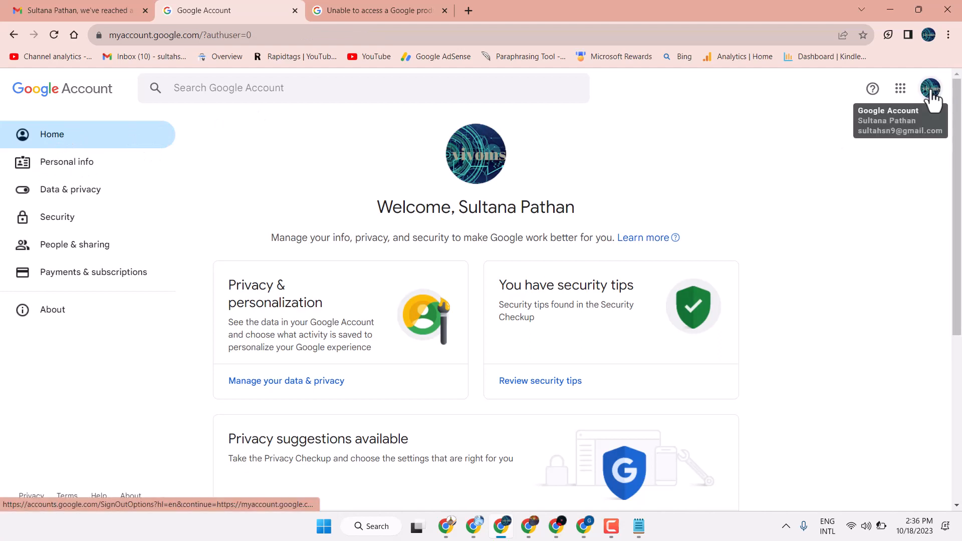
left_click(929, 88)
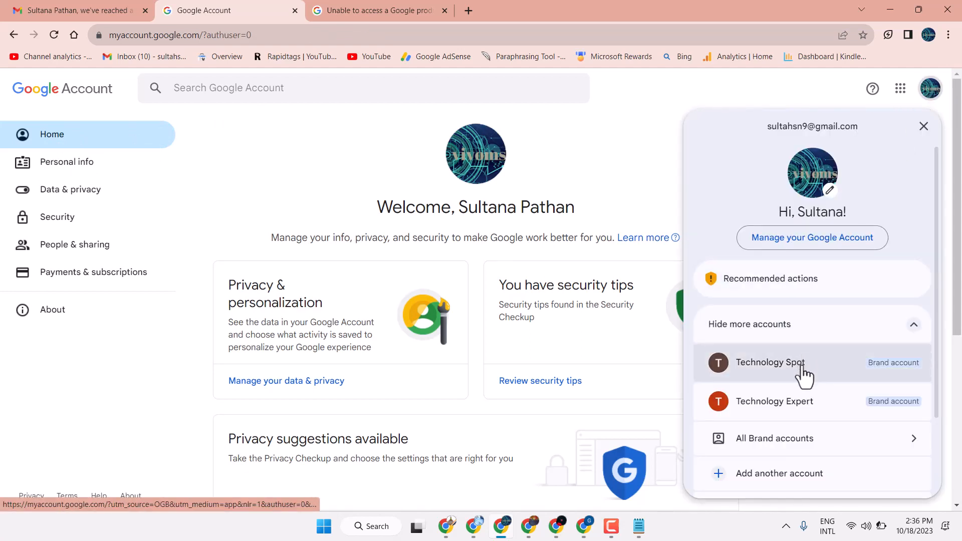
scroll("down", 3)
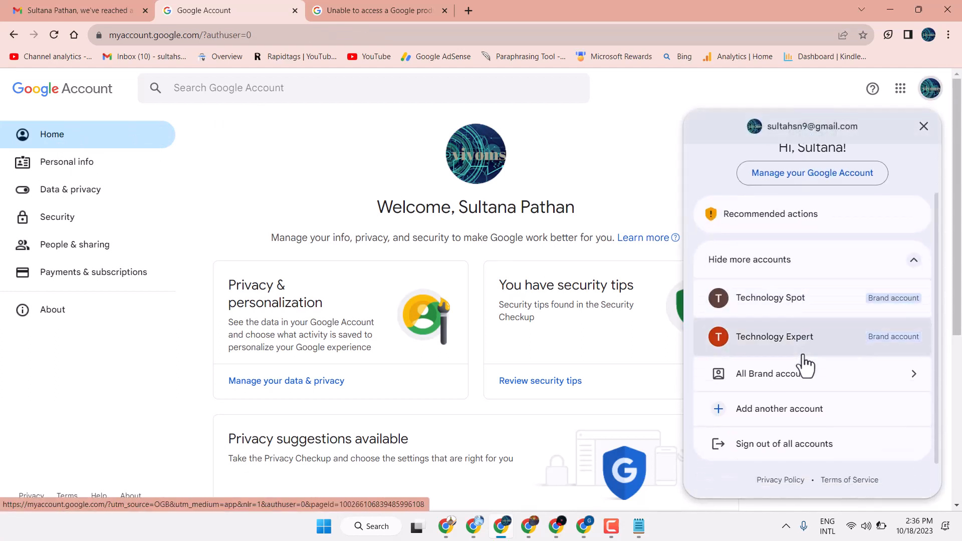
scroll("up", 3)
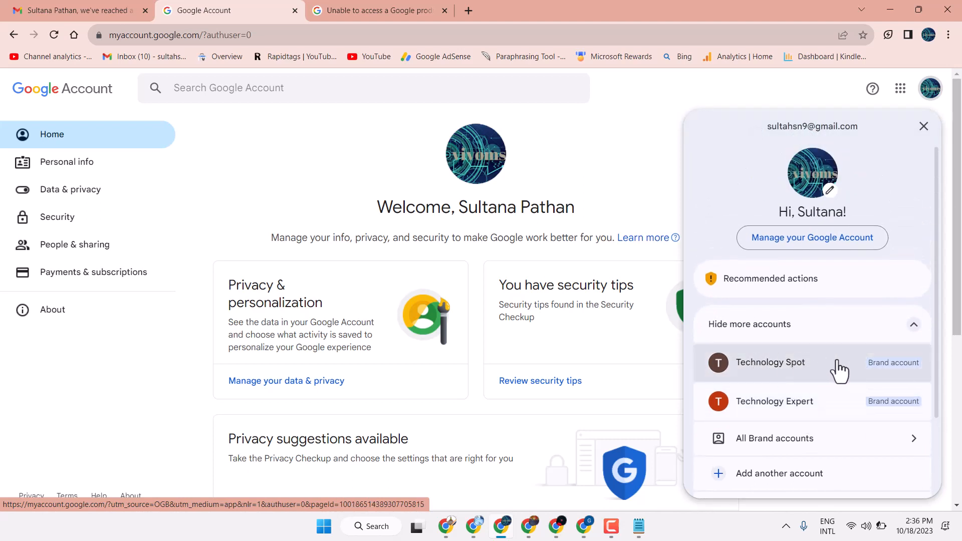
mouse_move(755, 401)
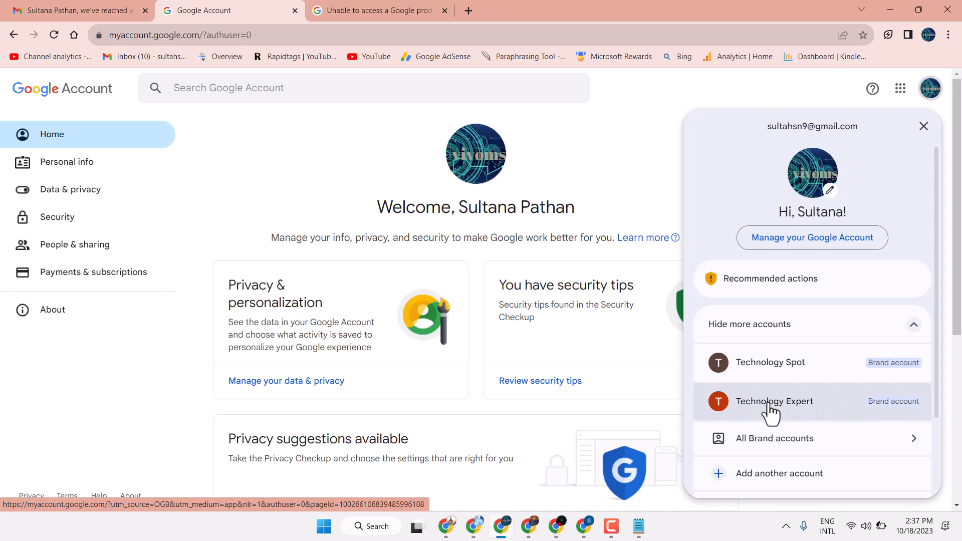
Select Technology Spot in the profile menu and view its account home page
left_click(770, 361)
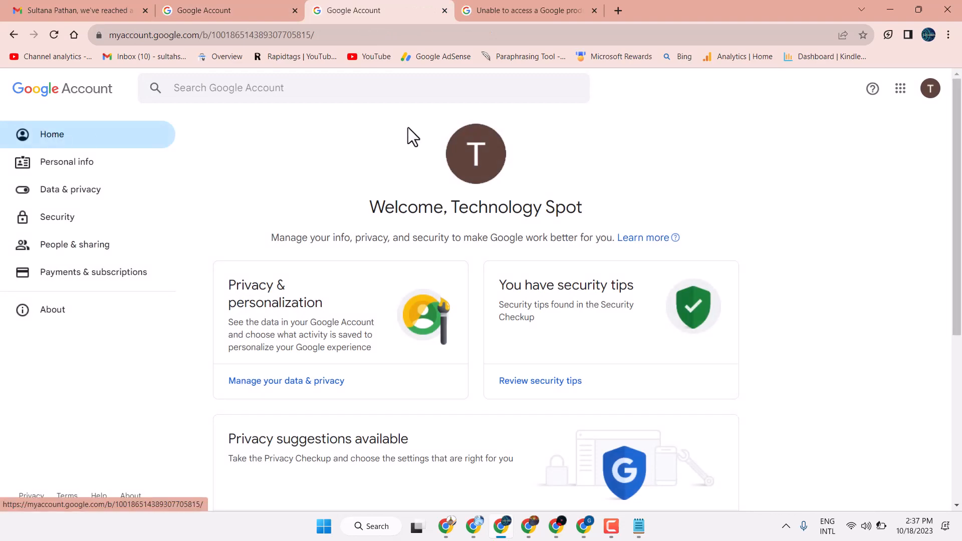
scroll("down", 3)
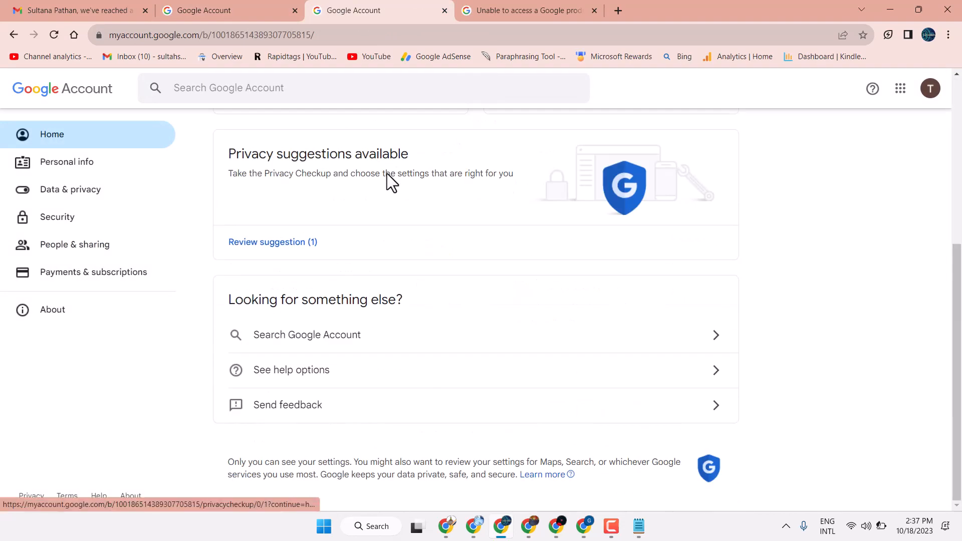
scroll("up", 3)
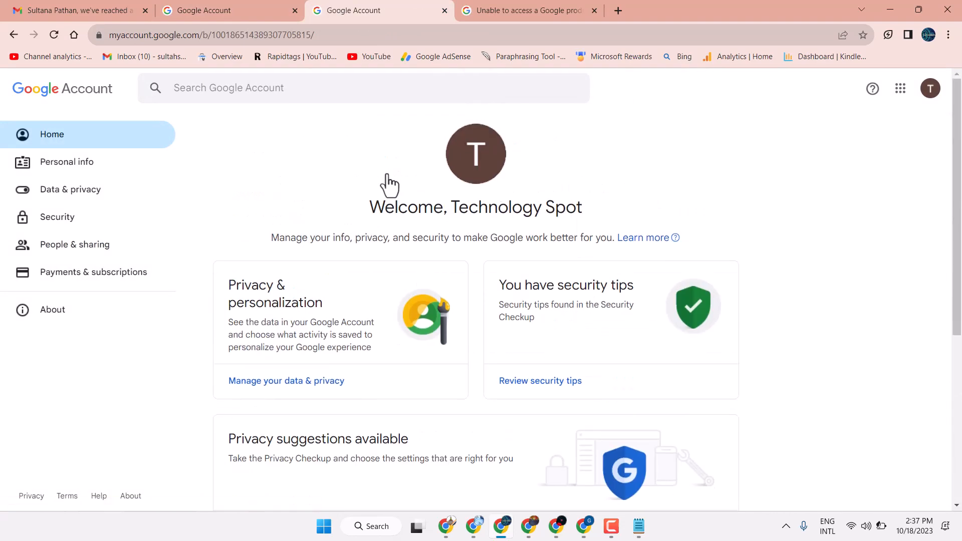